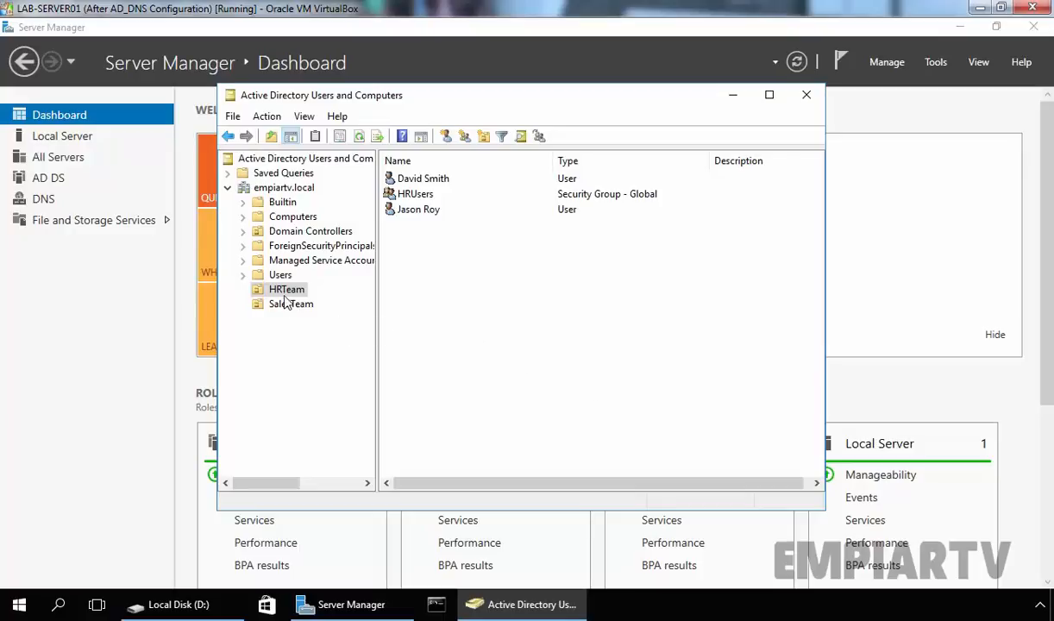
Review the HRTeam user accounts, then bring up the File and Storage Services shares list.
left_click(286, 289)
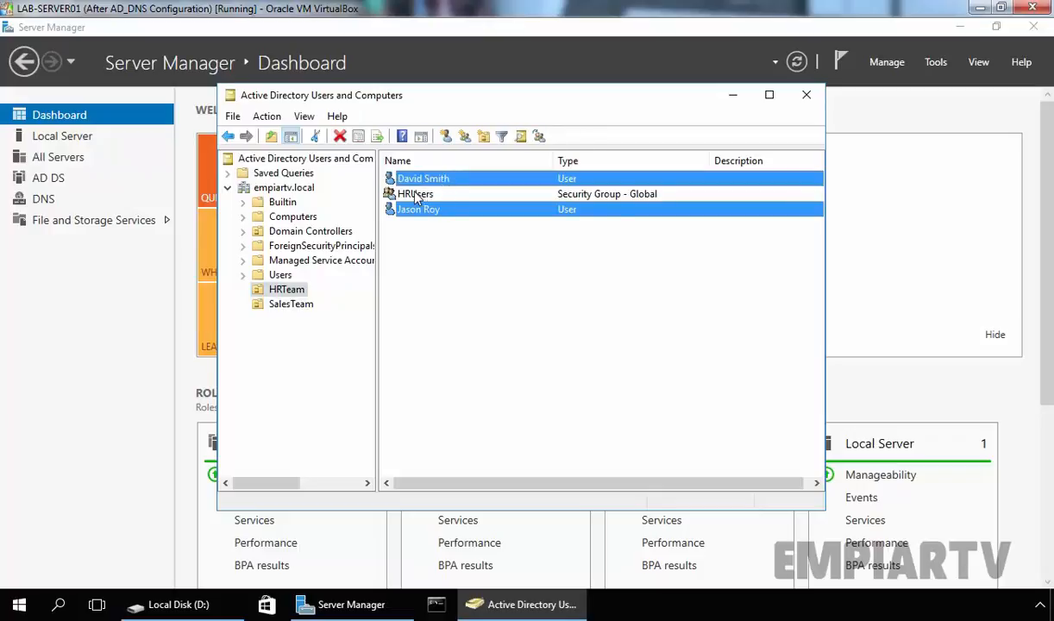
left_click(415, 193)
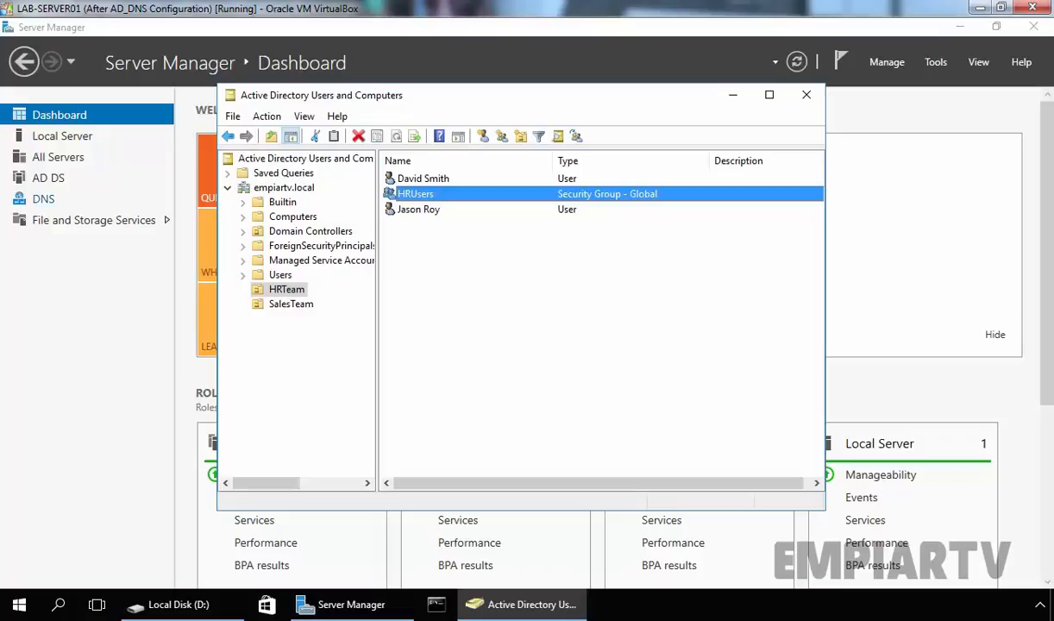
left_click(93, 219)
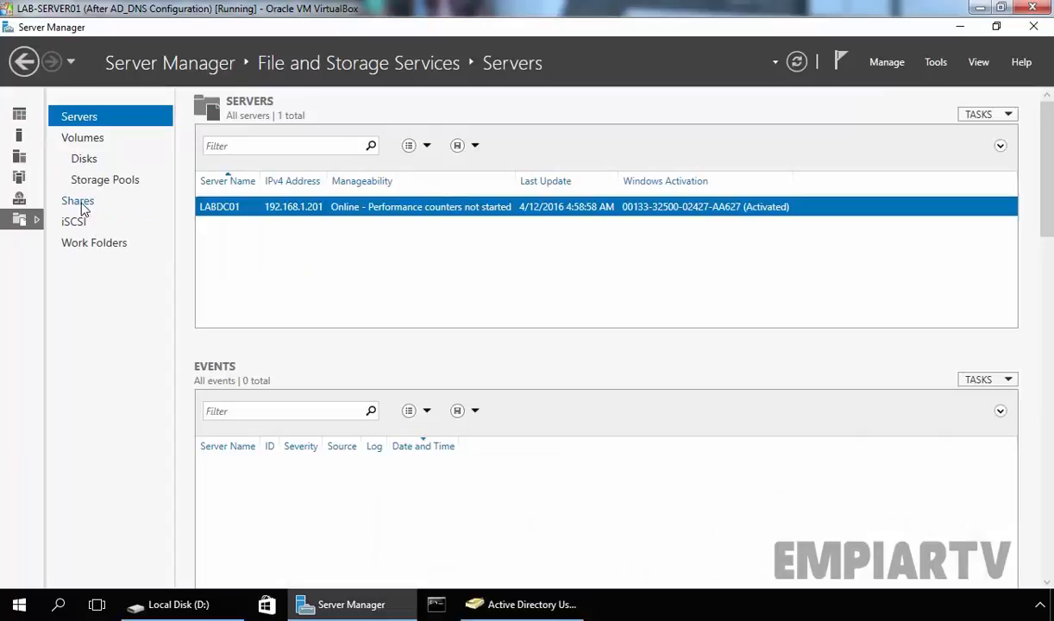
left_click(78, 200)
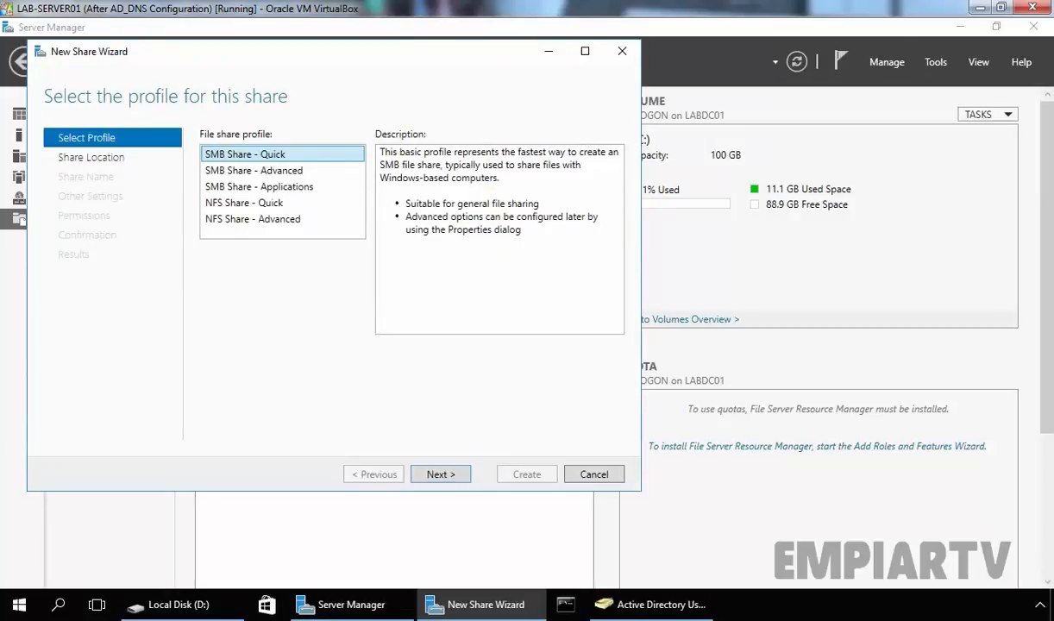
Start a quick SMB share with custom path D:\folderredirect.
left_click(440, 473)
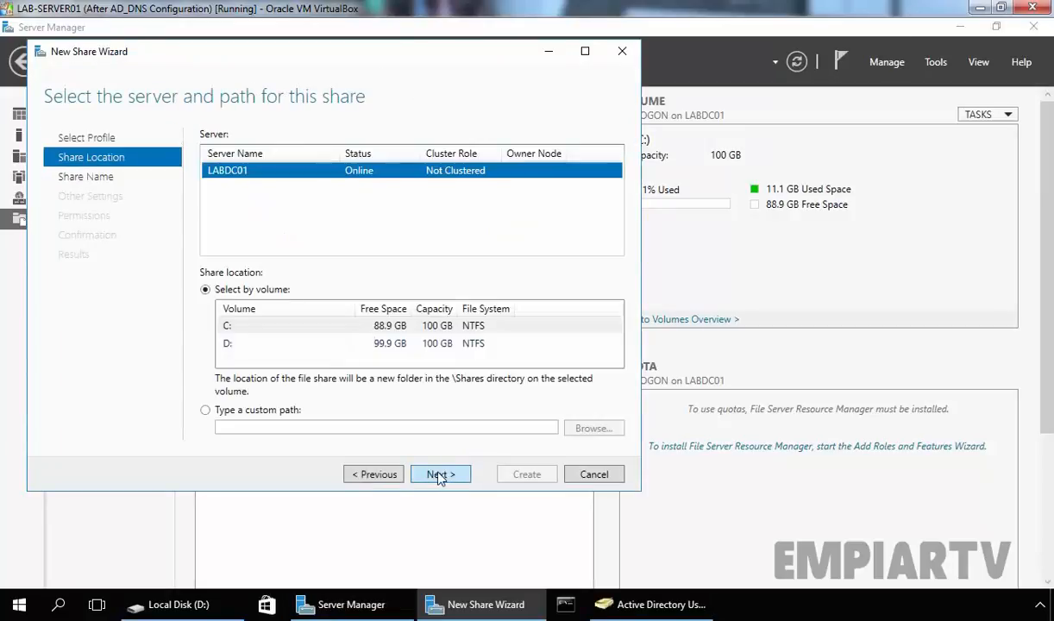
left_click(205, 409)
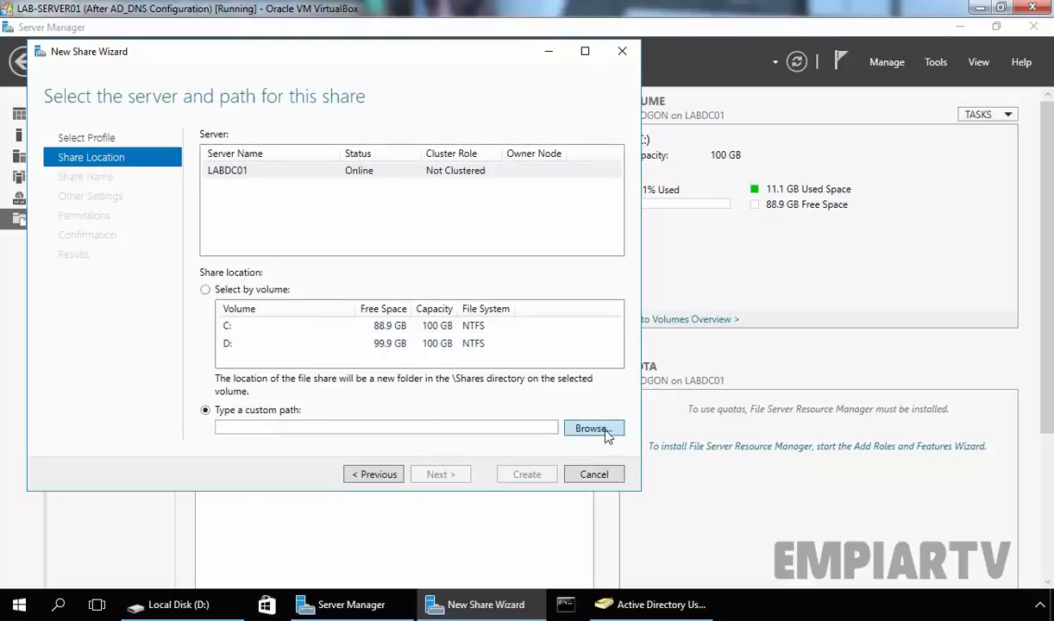
left_click(592, 428)
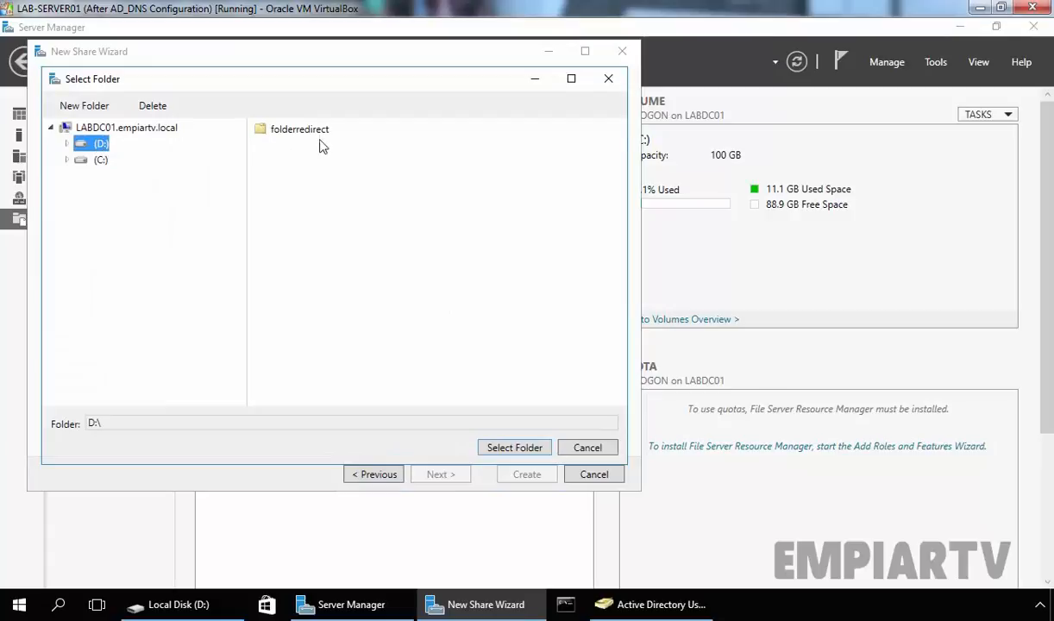
left_click(300, 128)
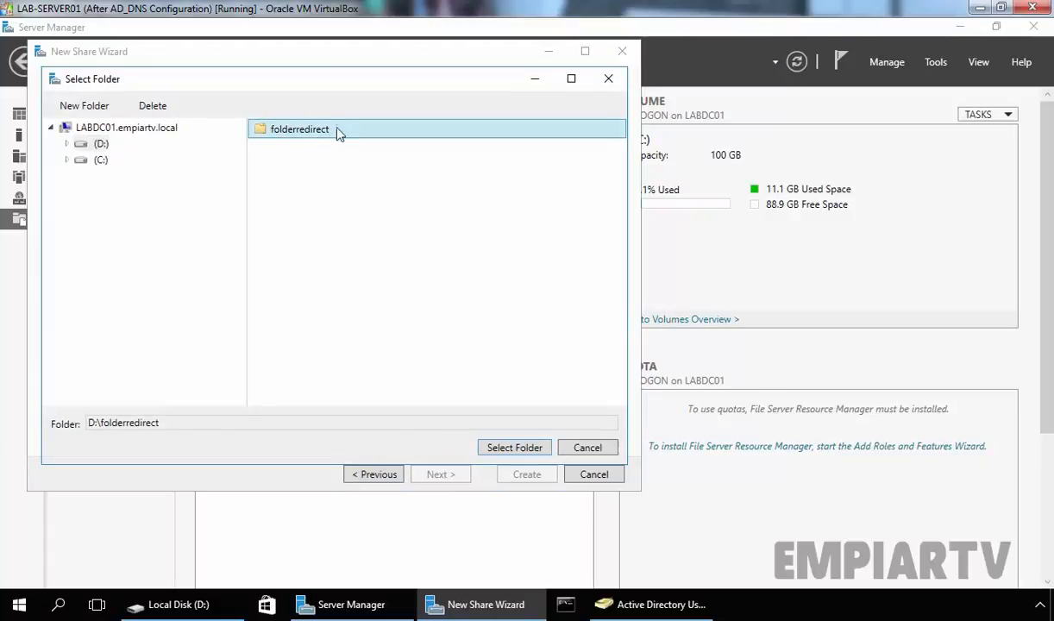
left_click(514, 447)
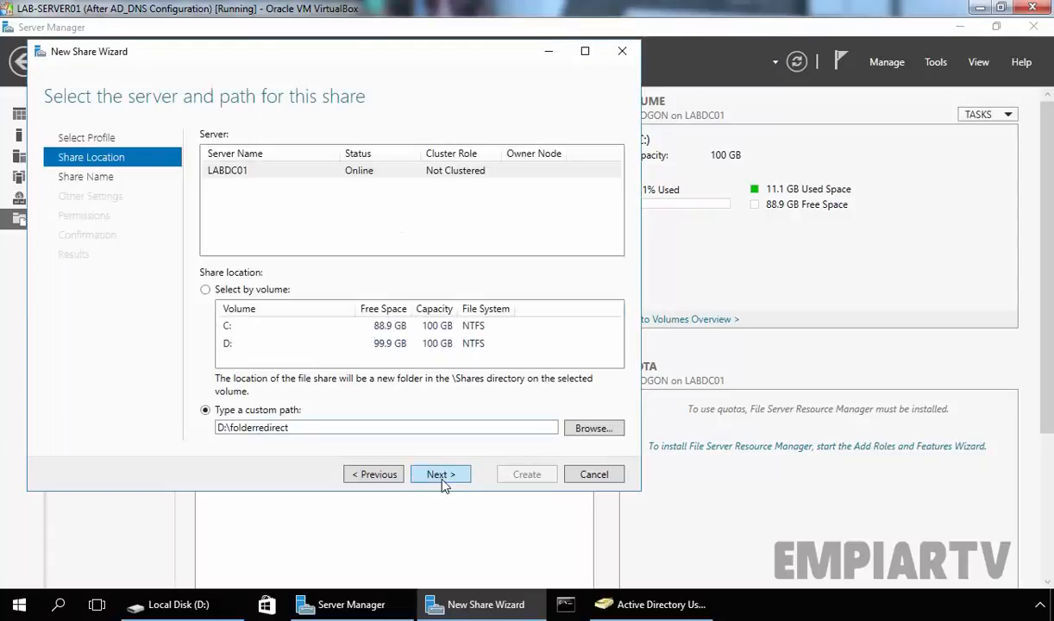
Rename the share to hidden folderredirect$ and enable access-based enumeration.
left_click(439, 473)
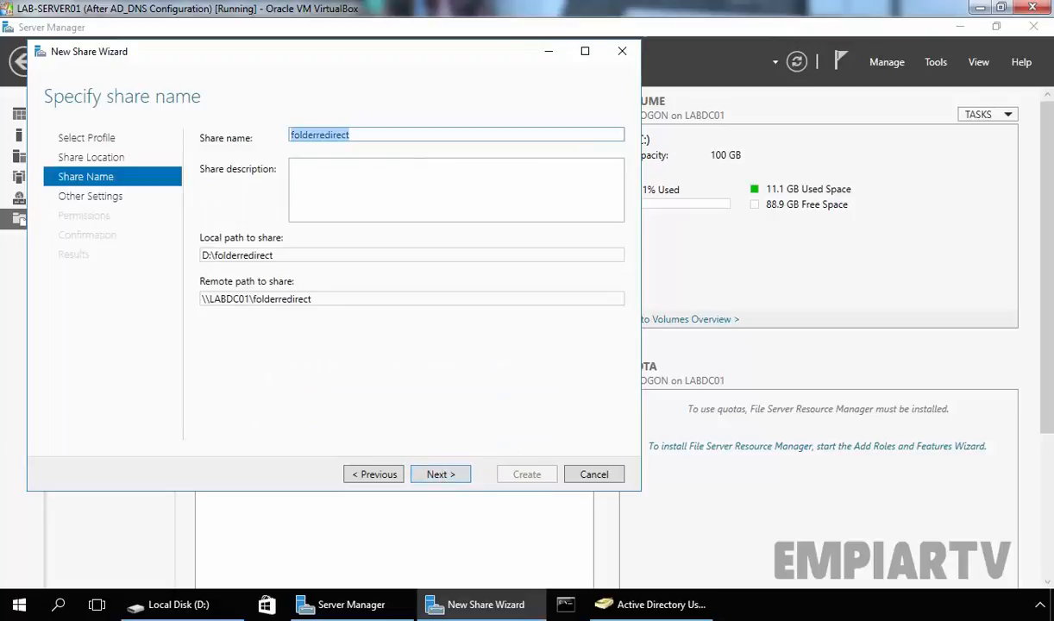
left_click(356, 135)
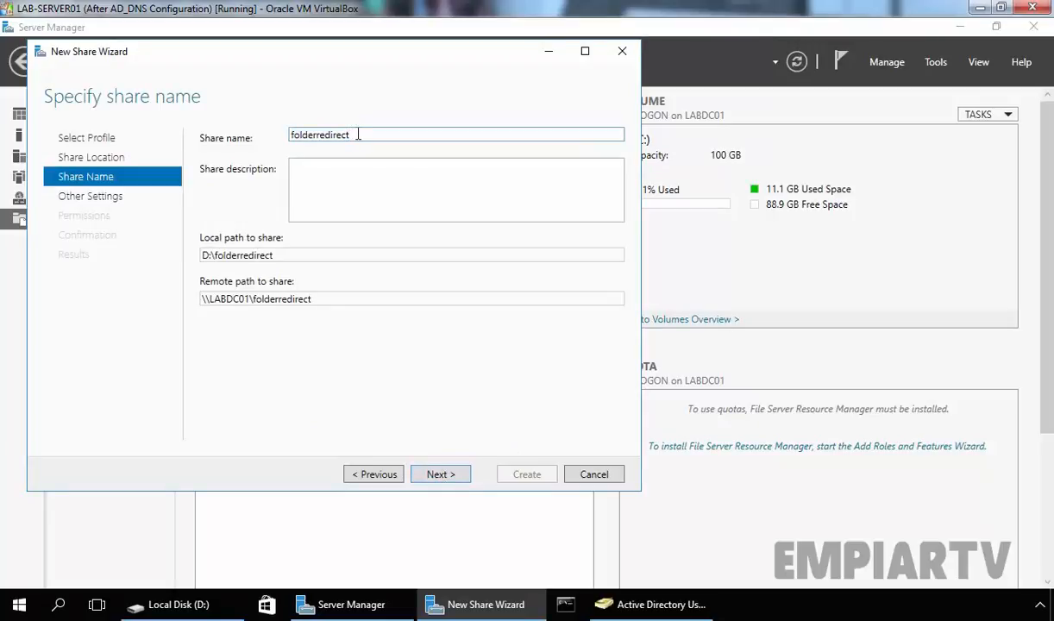
type("$")
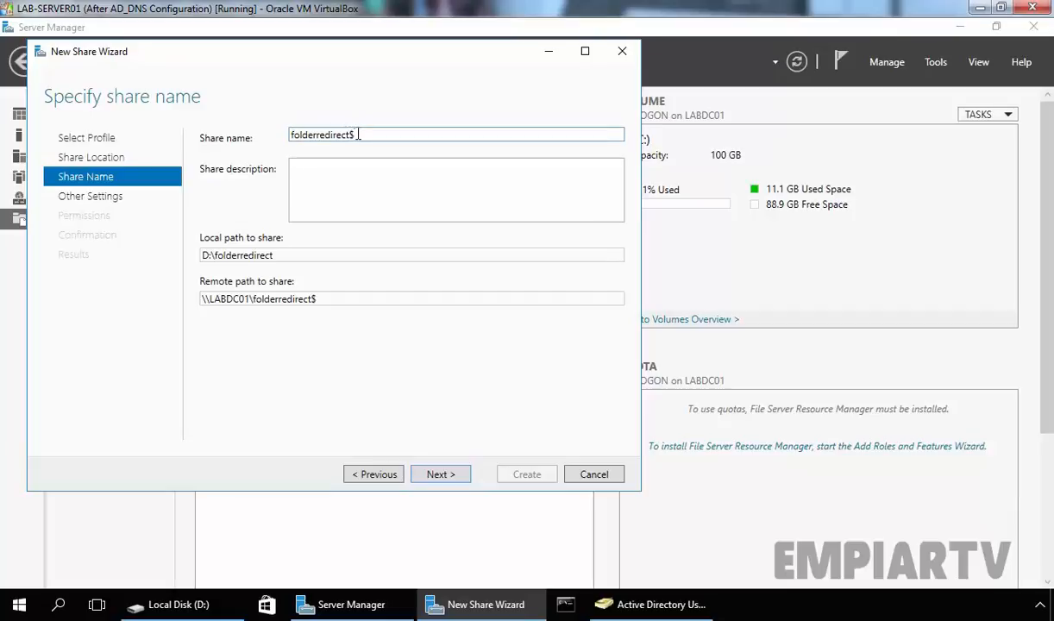
left_click(440, 473)
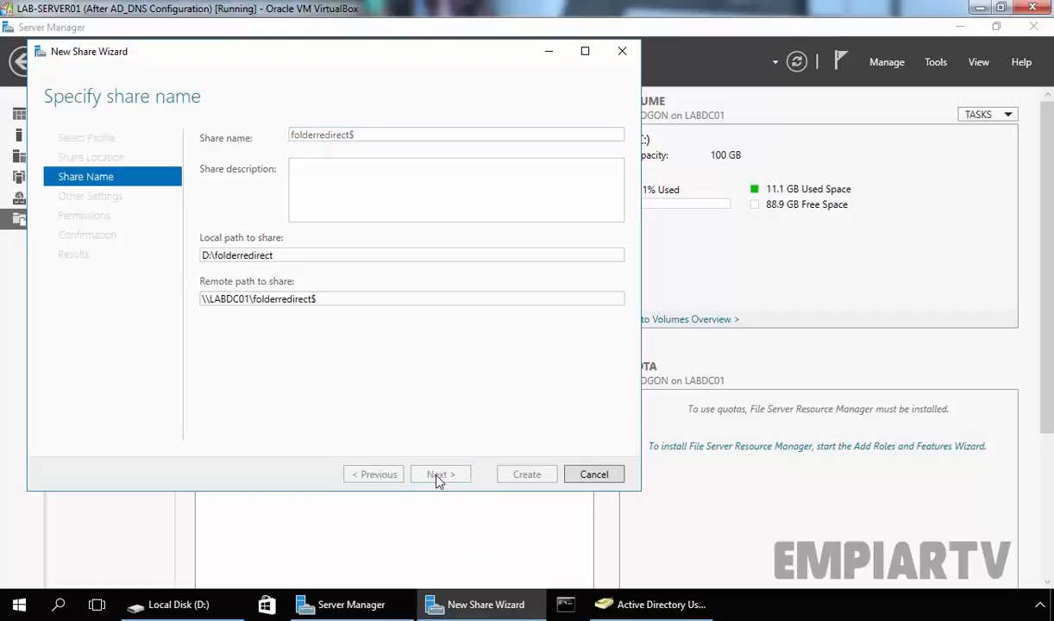
left_click(439, 473)
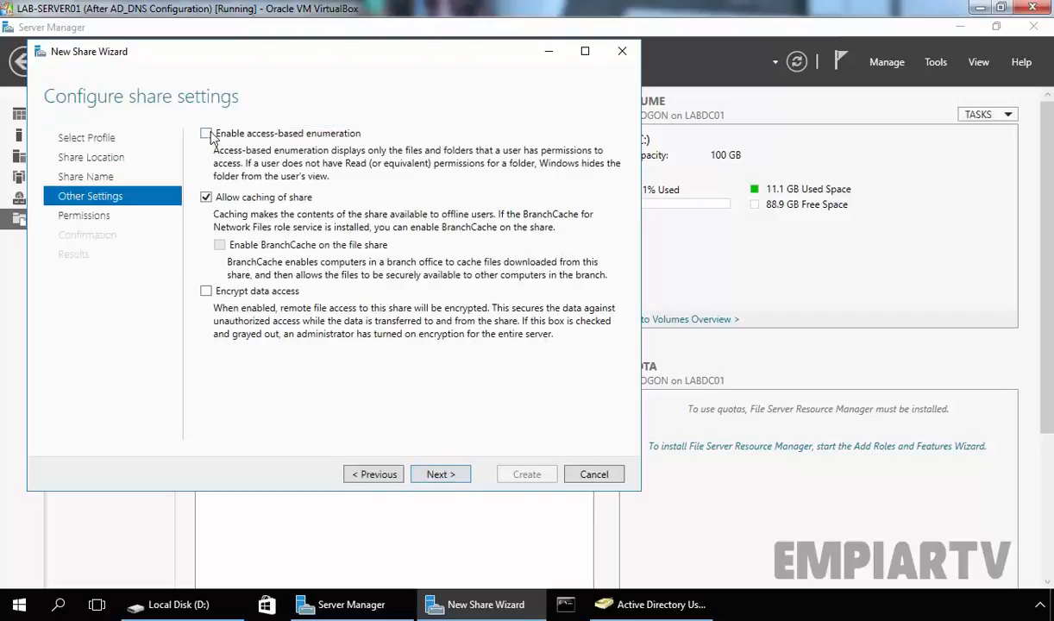
left_click(205, 134)
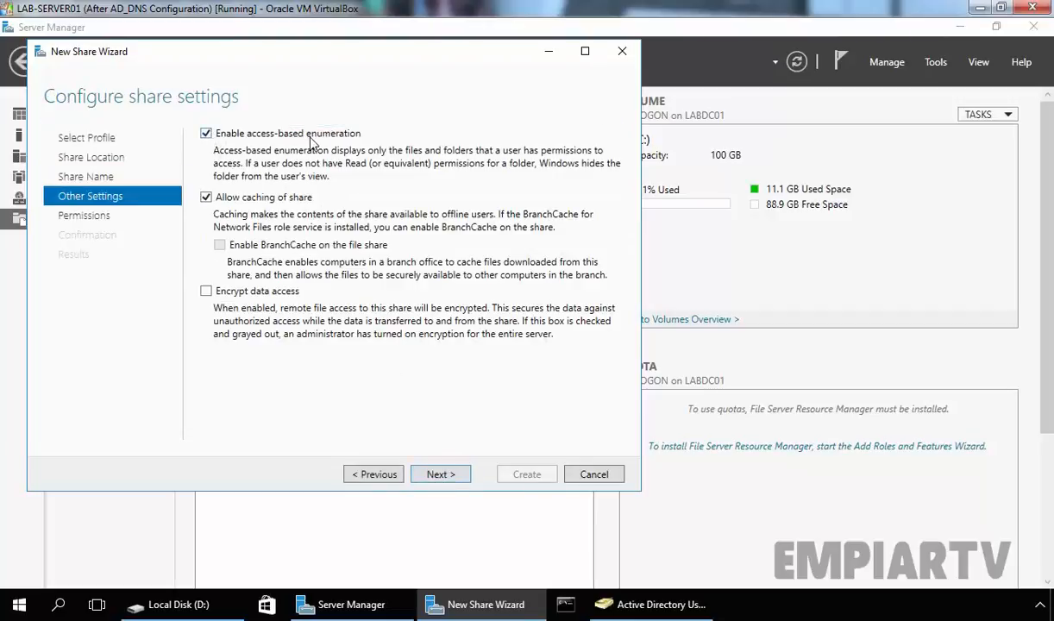
left_click(440, 474)
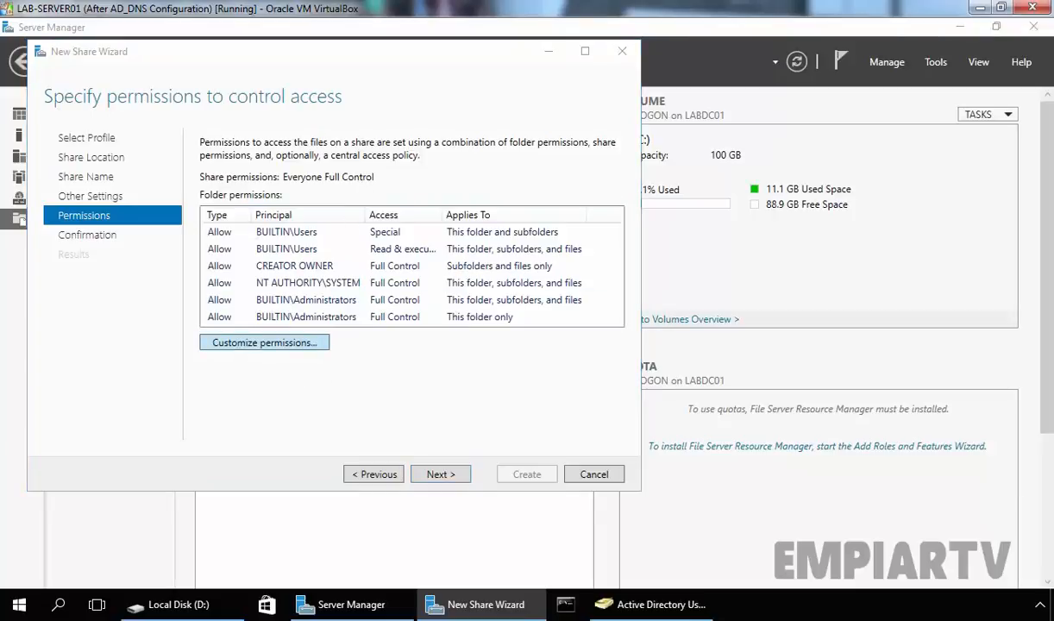
Disable inheritance on D:\folderredirect, converting inherited permissions into explicit entries.
left_click(263, 343)
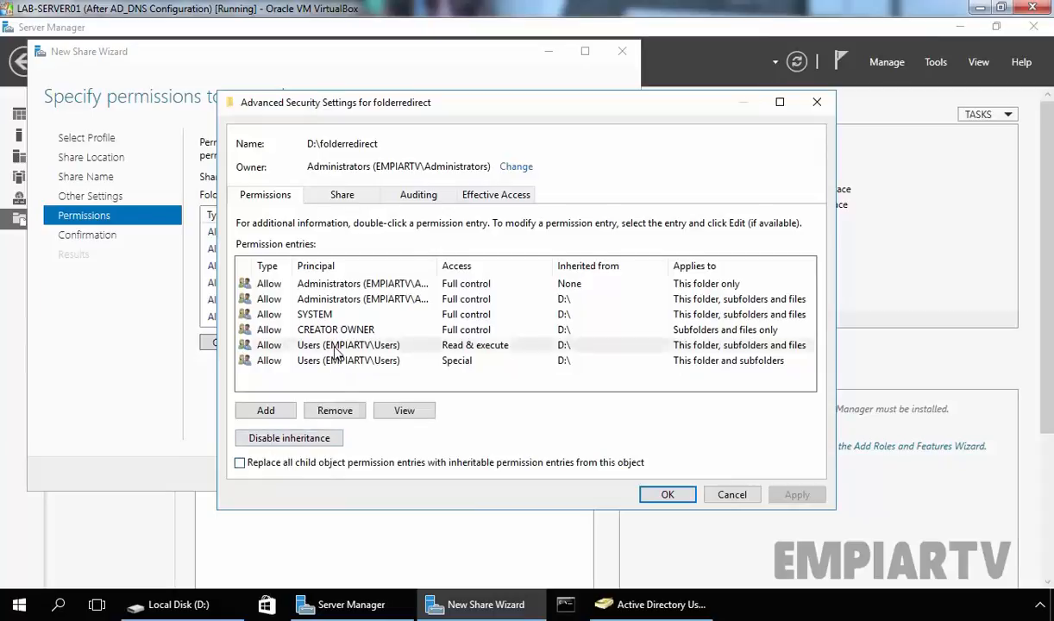
left_click(349, 361)
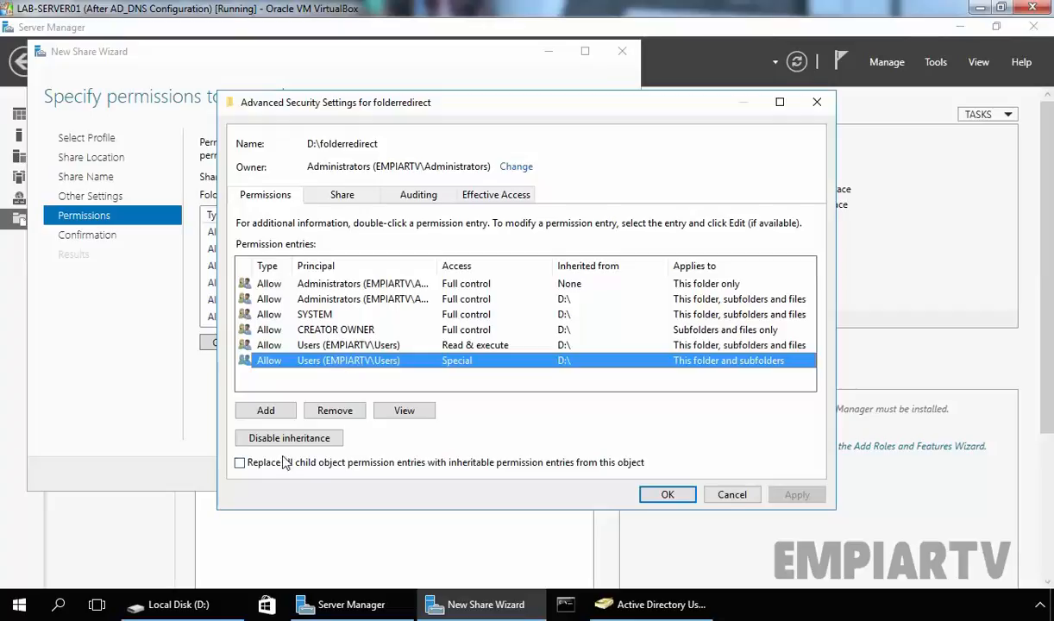
left_click(288, 438)
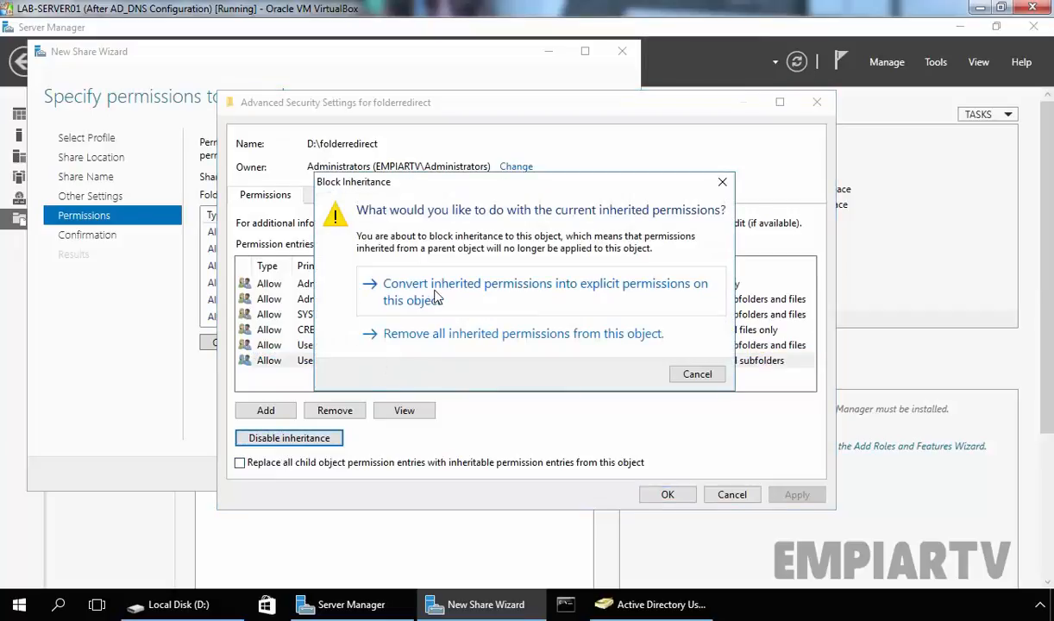
mouse_move(595, 295)
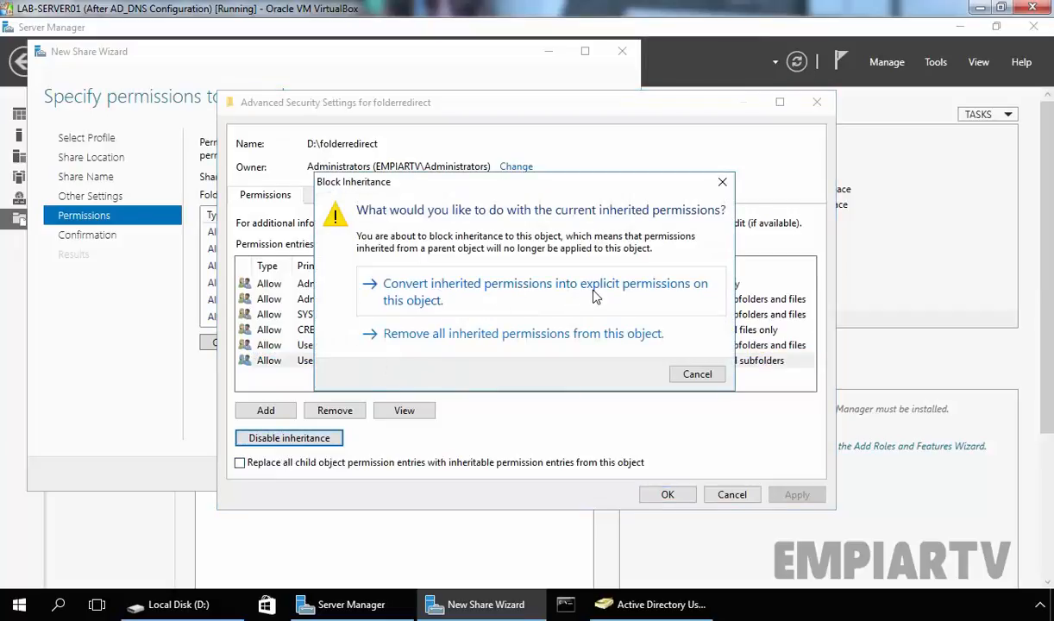
left_click(558, 292)
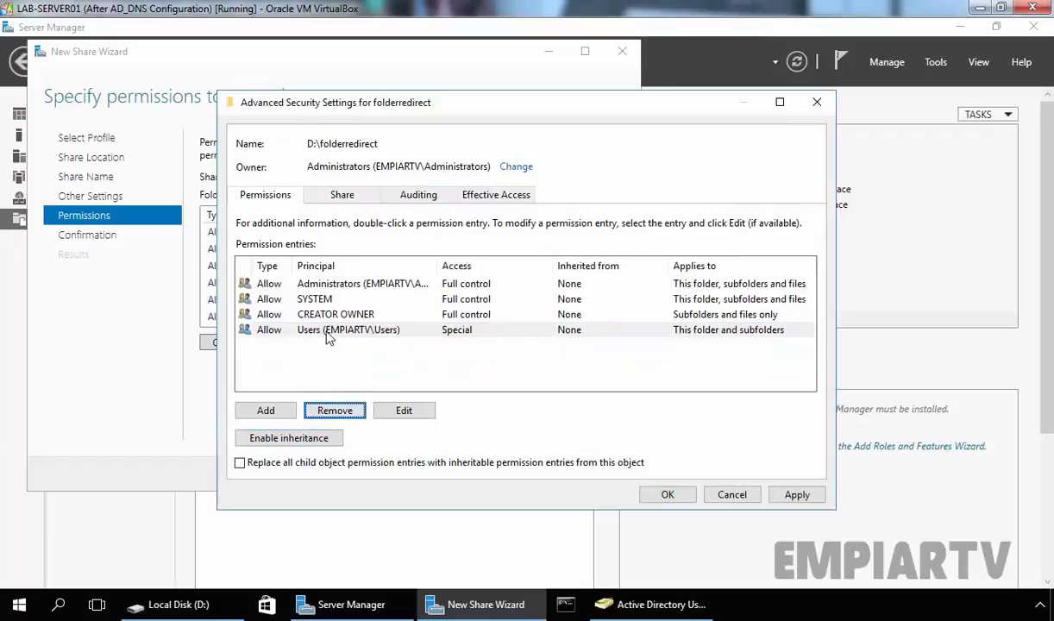
Delete the Users permission entry and add a new entry for HRUsers.
left_click(334, 410)
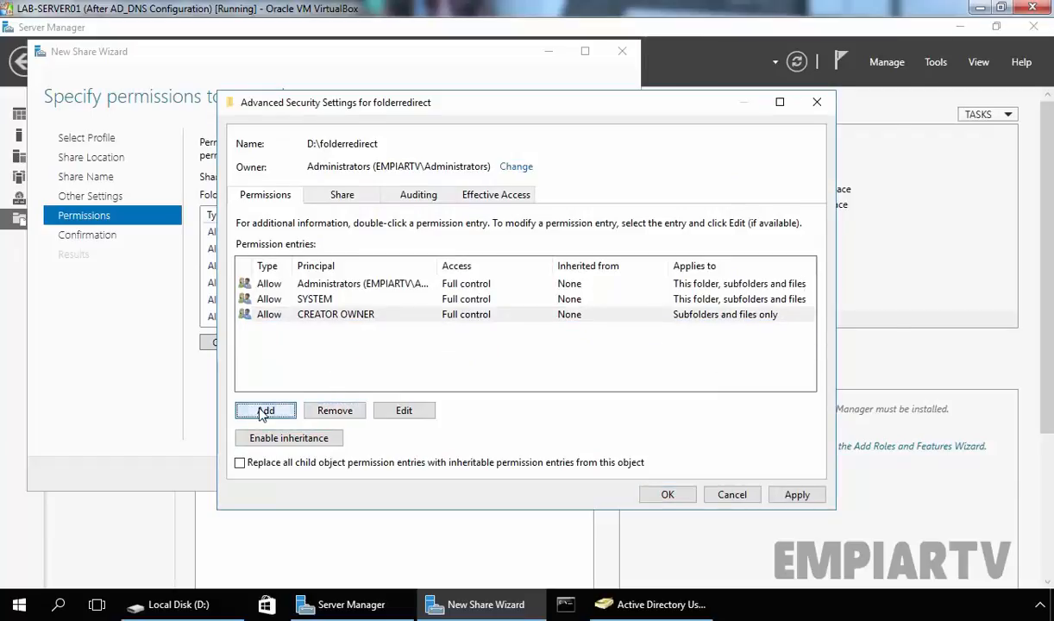
left_click(265, 411)
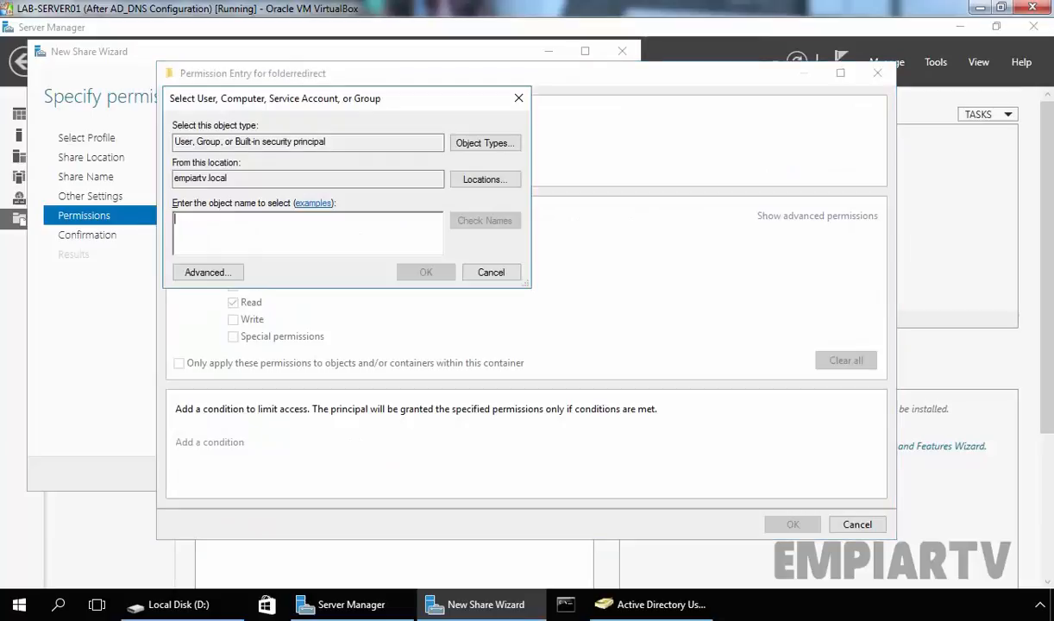
type("hruser")
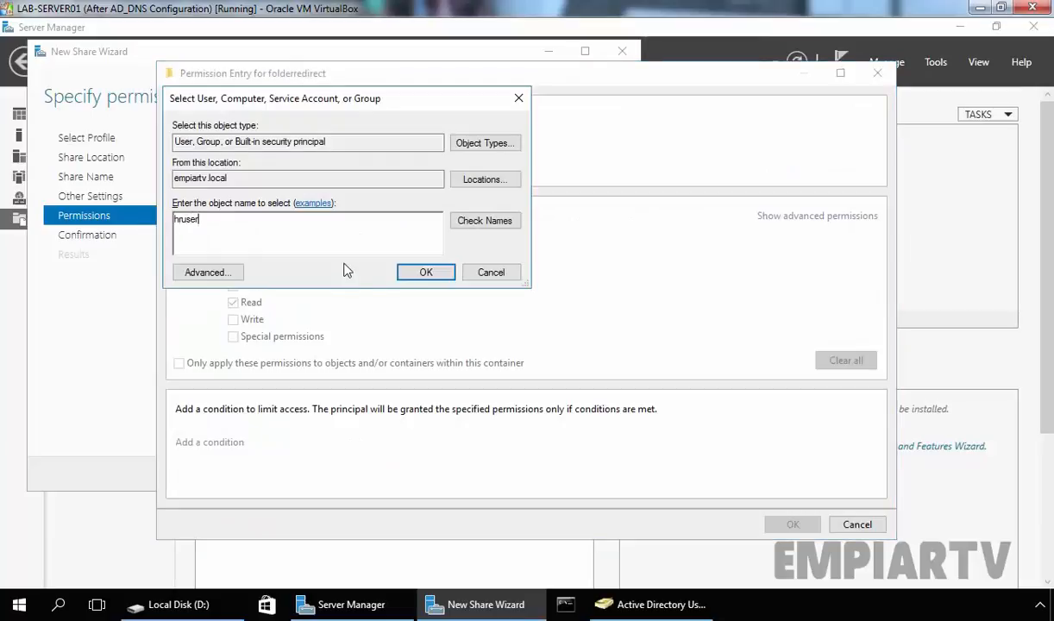
type("HRUsers")
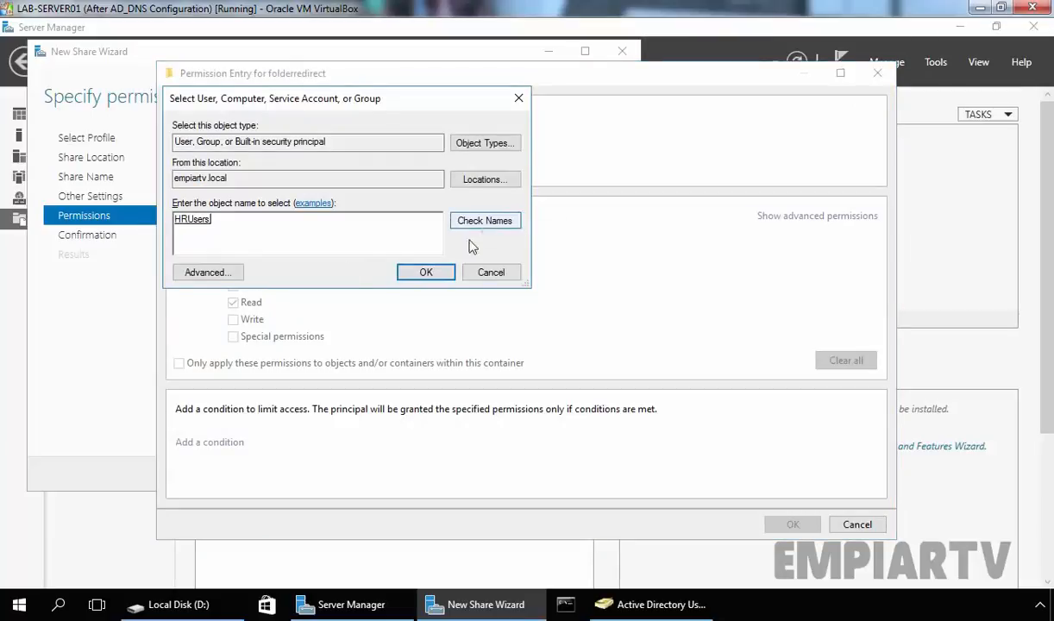
left_click(426, 272)
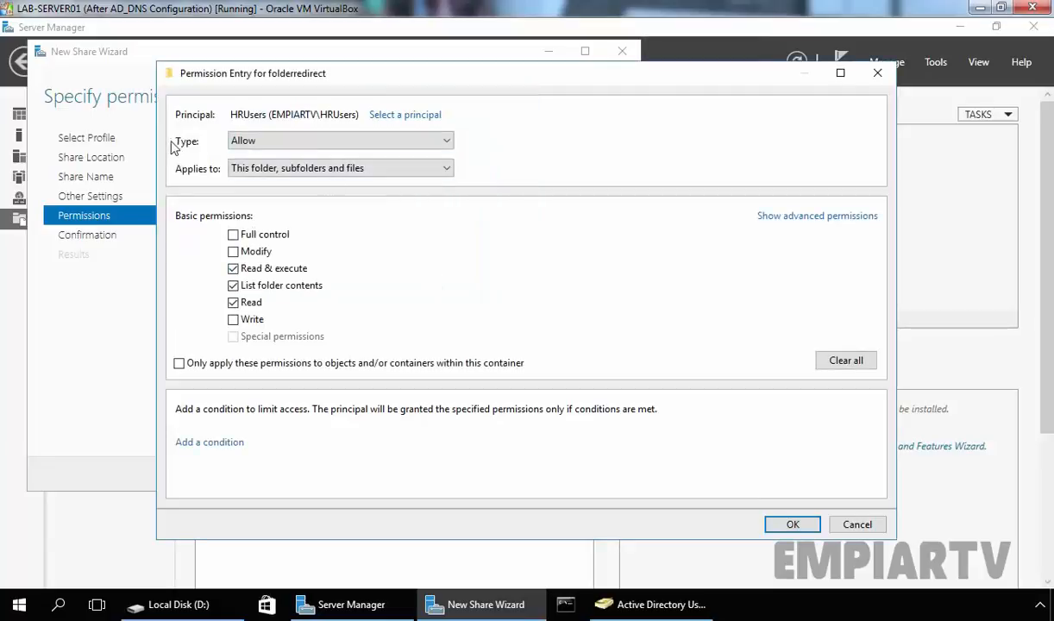
Give HRUsers Create folders / append data on this folder only, and create the share.
left_click(340, 167)
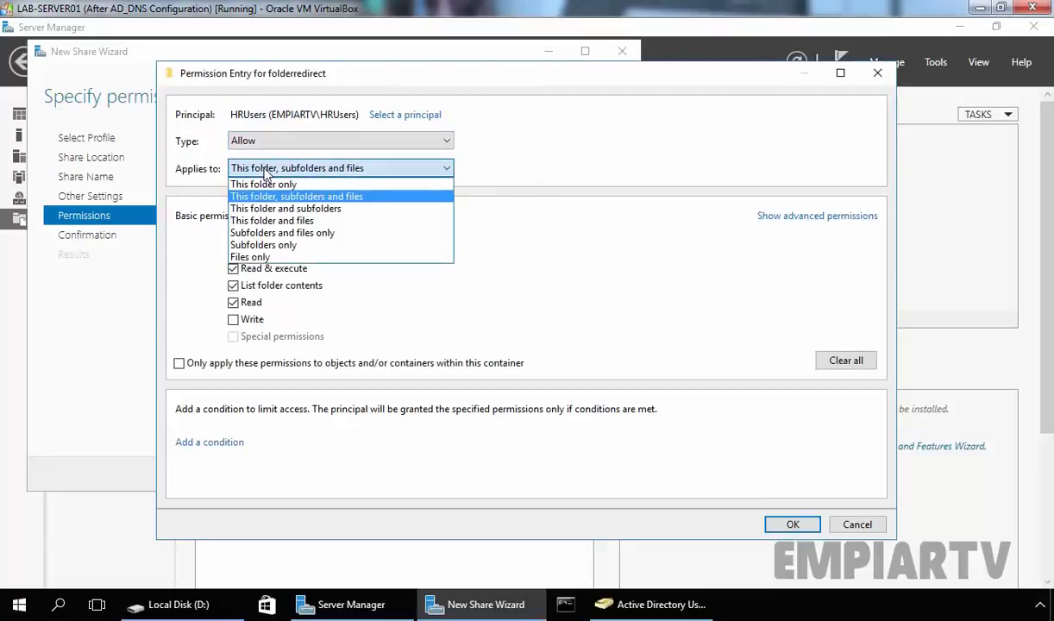
left_click(263, 183)
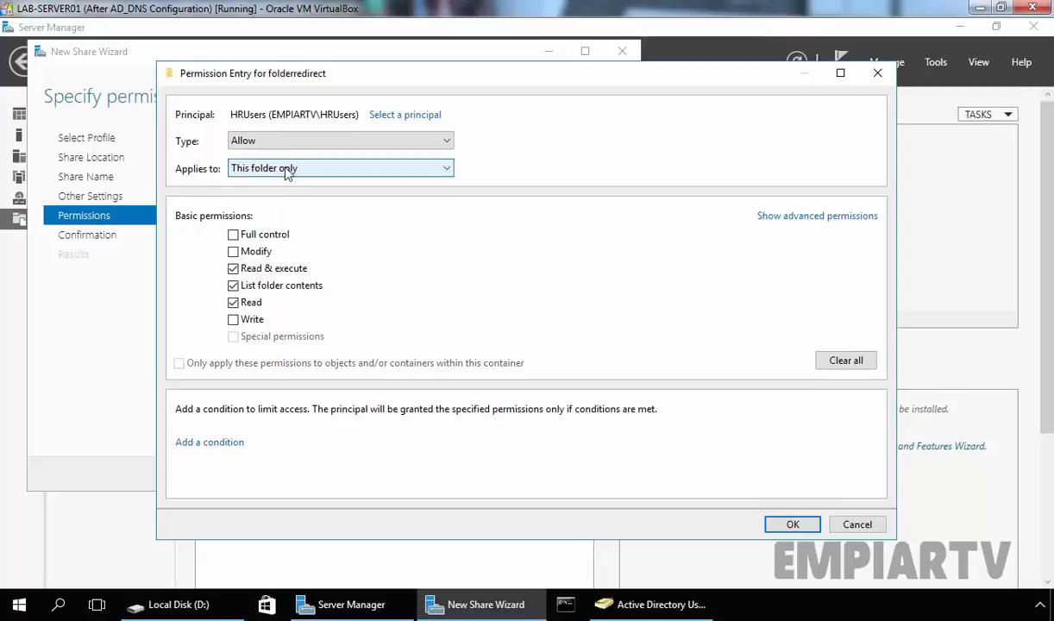
left_click(816, 215)
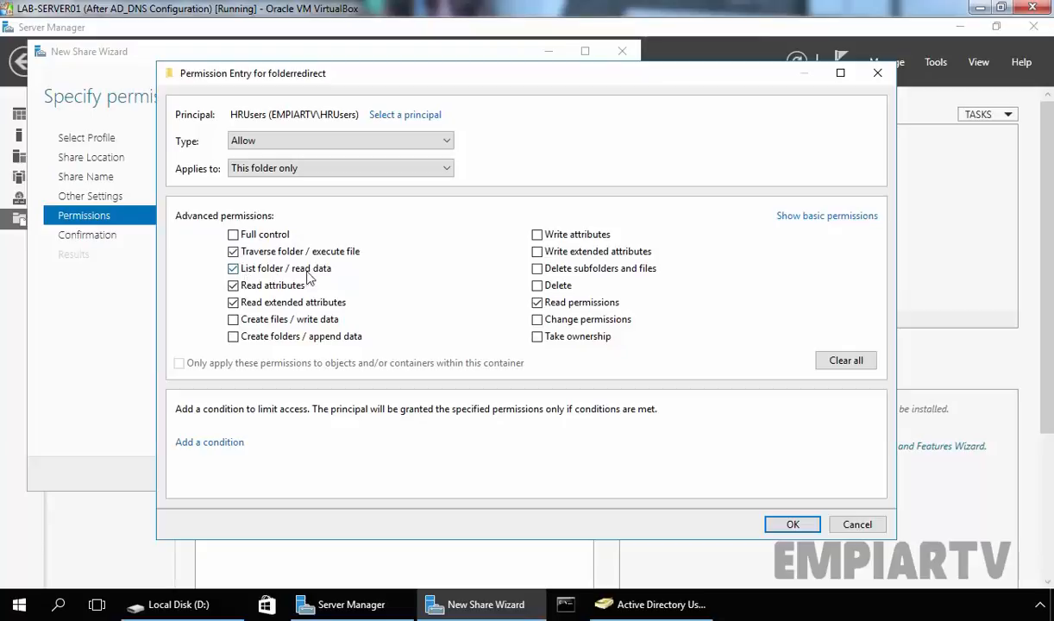
mouse_move(254, 309)
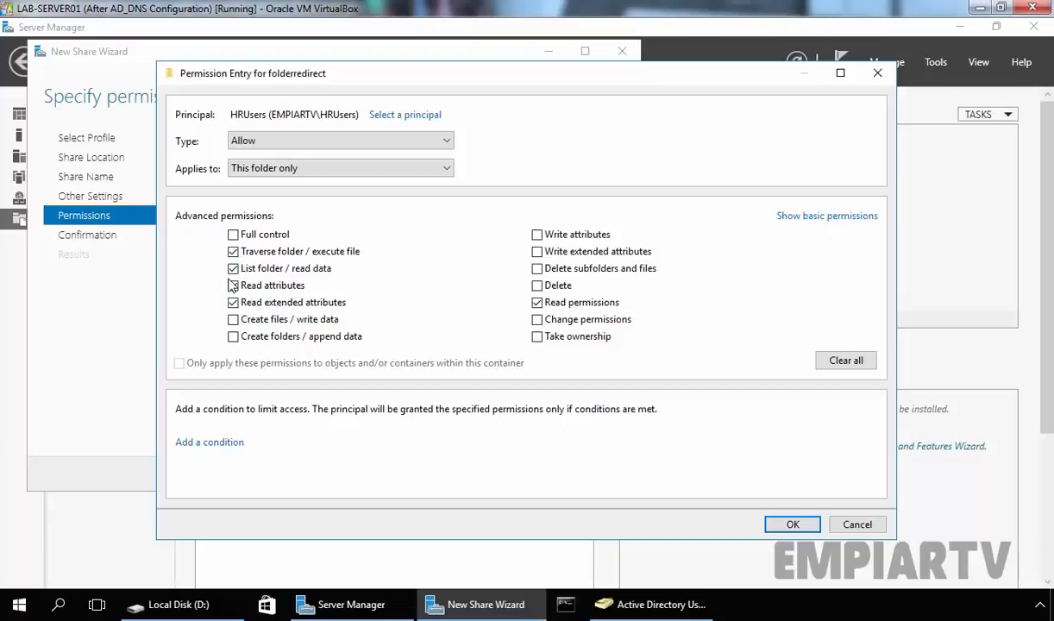
left_click(232, 337)
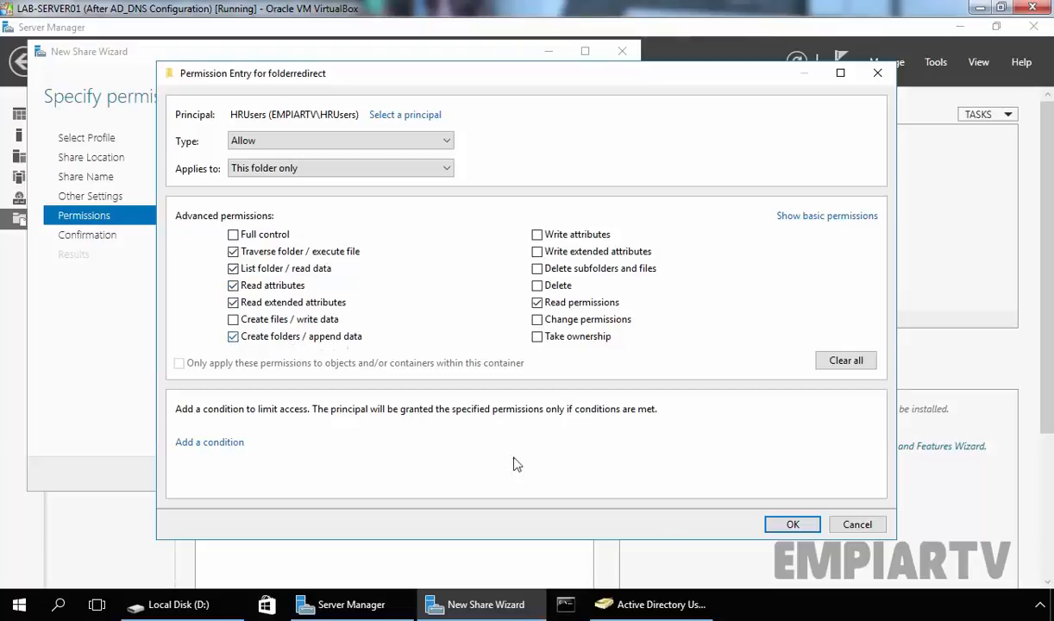
left_click(791, 524)
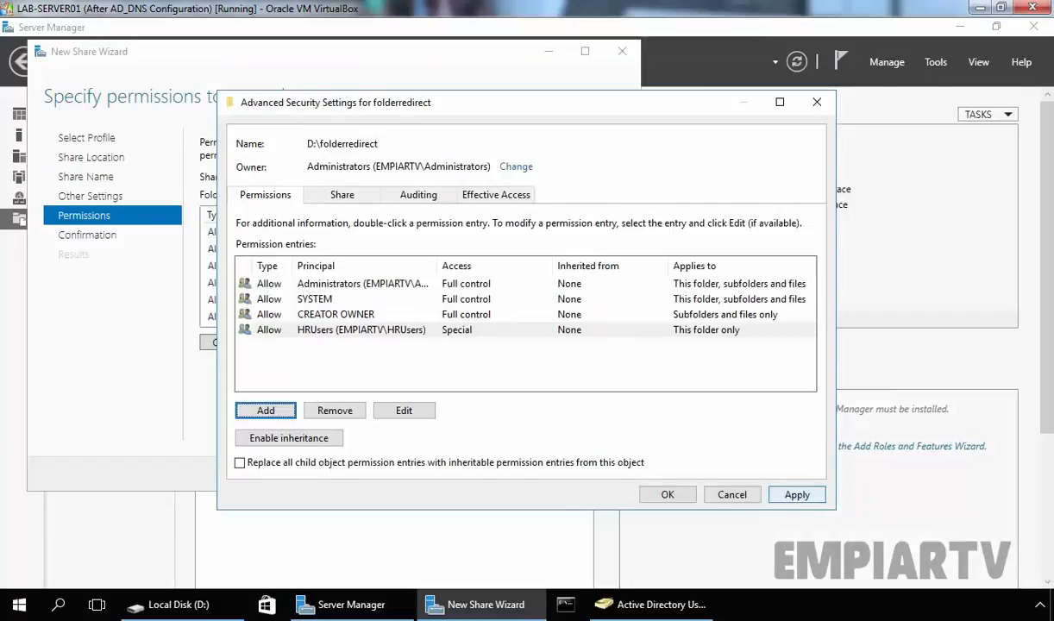
left_click(667, 494)
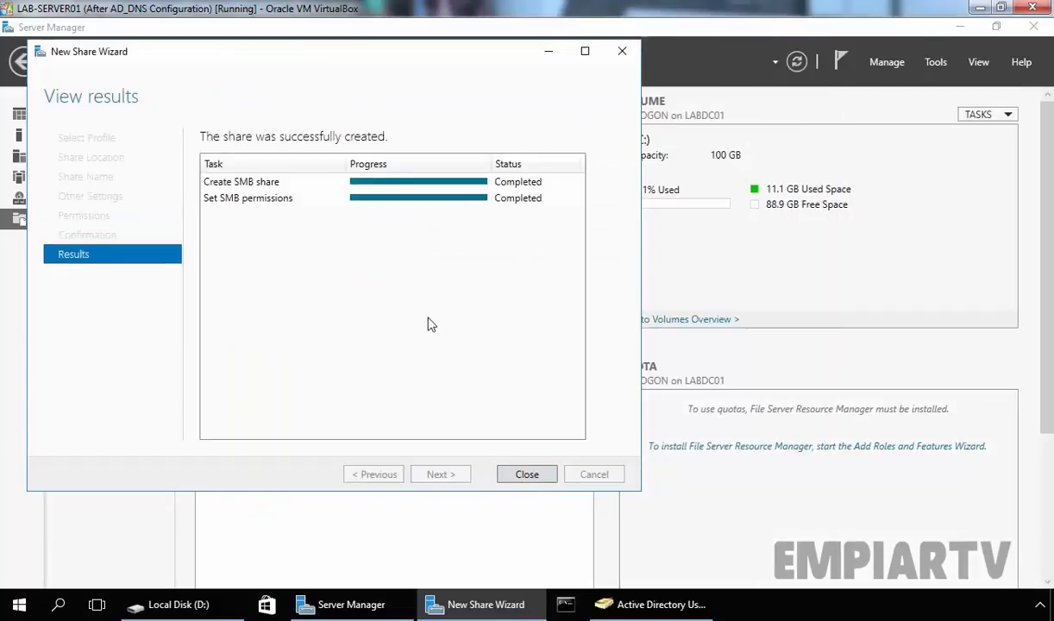
mouse_move(324, 143)
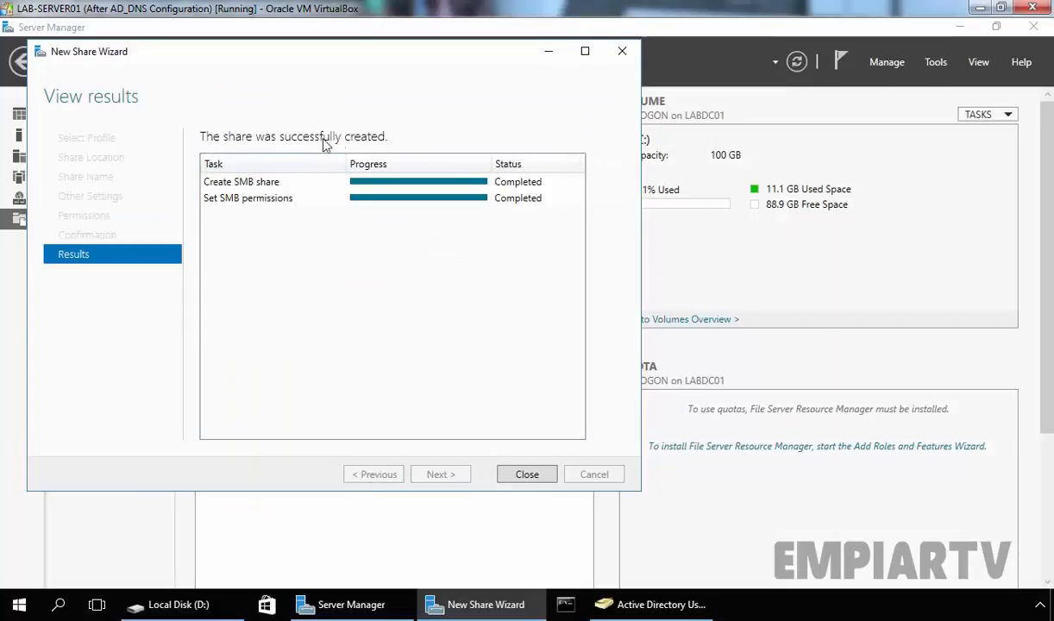
Close the New Share Wizard and select folderredirect$ in the shares list.
left_click(526, 473)
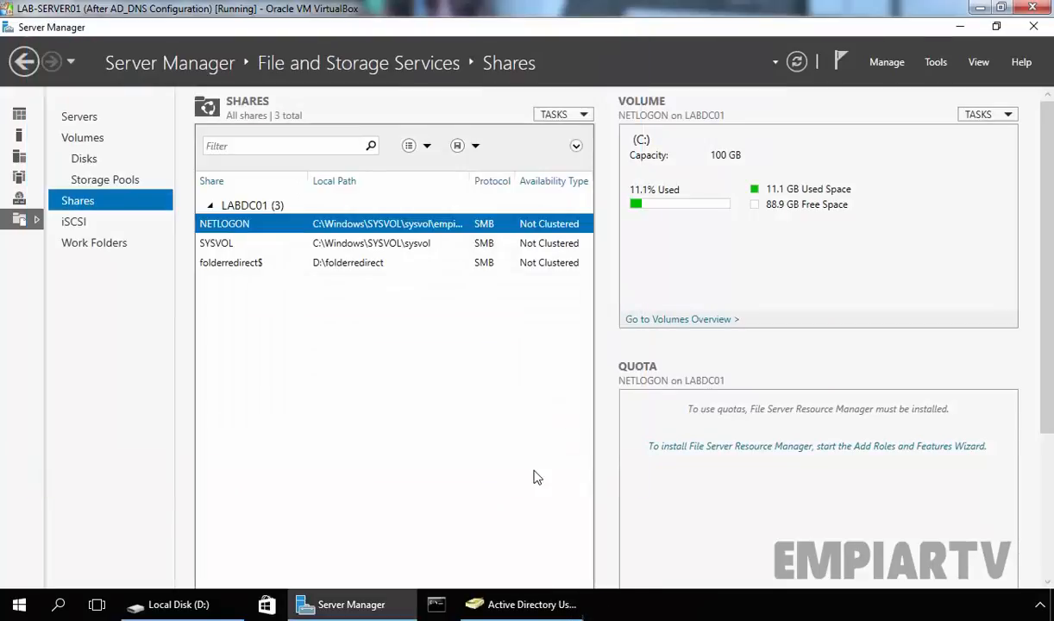
left_click(231, 262)
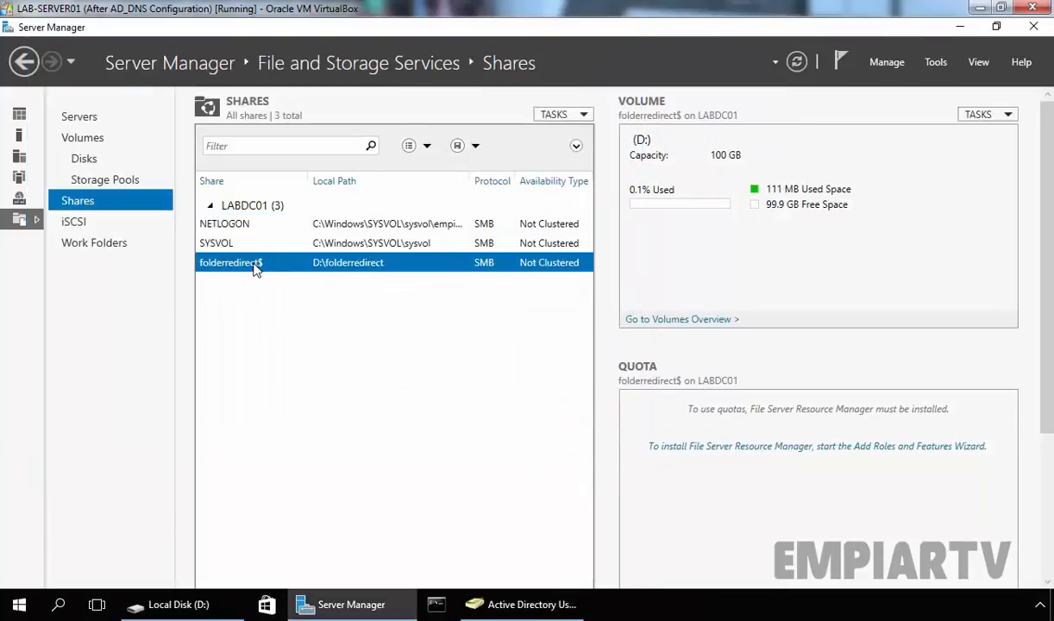
mouse_move(242, 271)
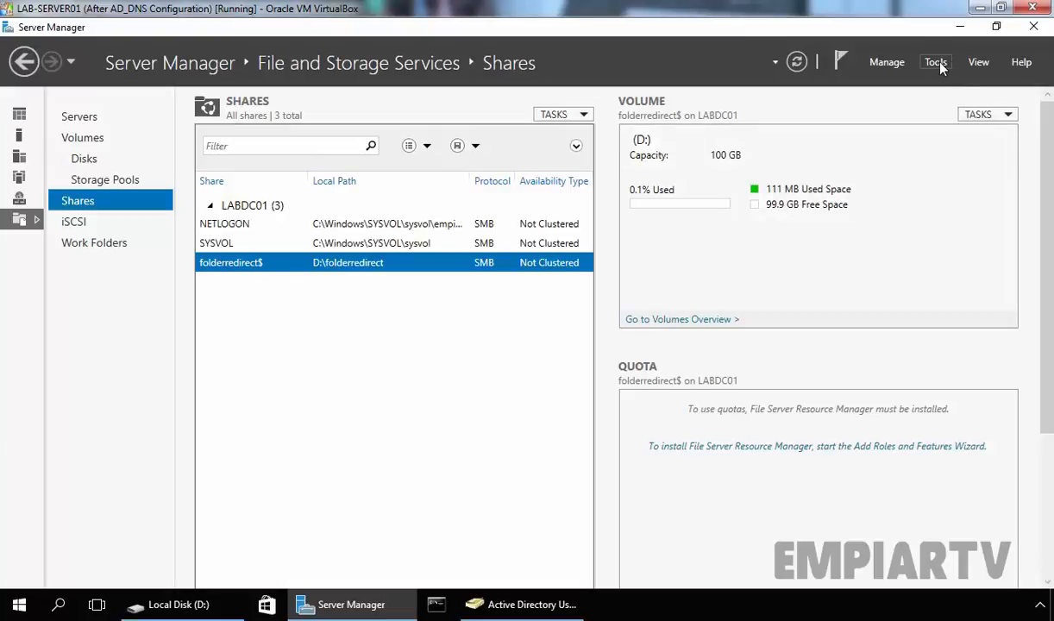
Launch Group Policy Management and navigate to the HRTeam OU in empiartv.local.
left_click(935, 63)
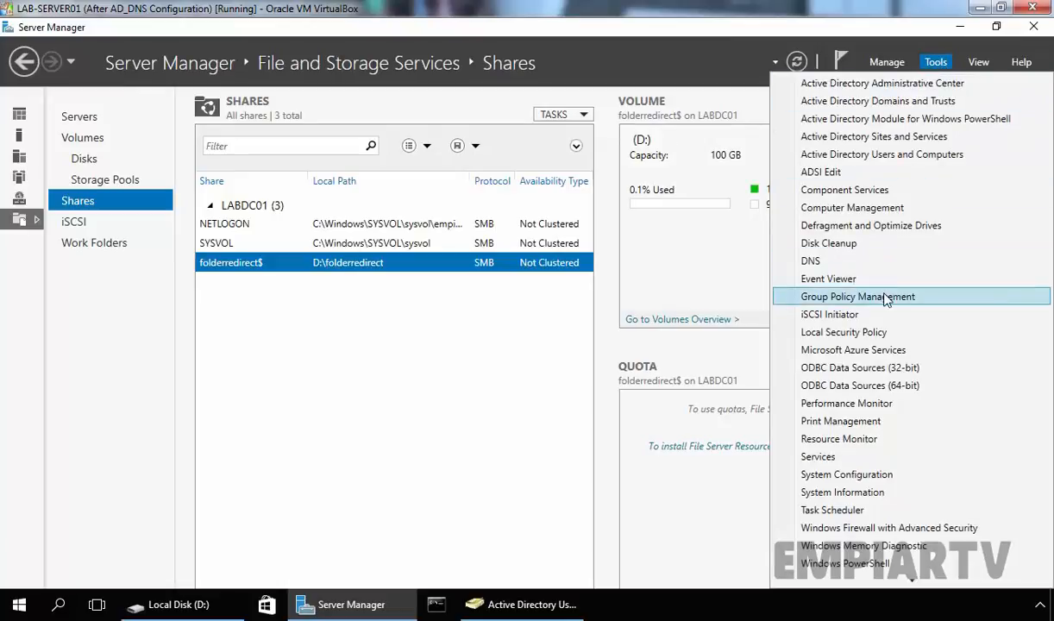
left_click(858, 296)
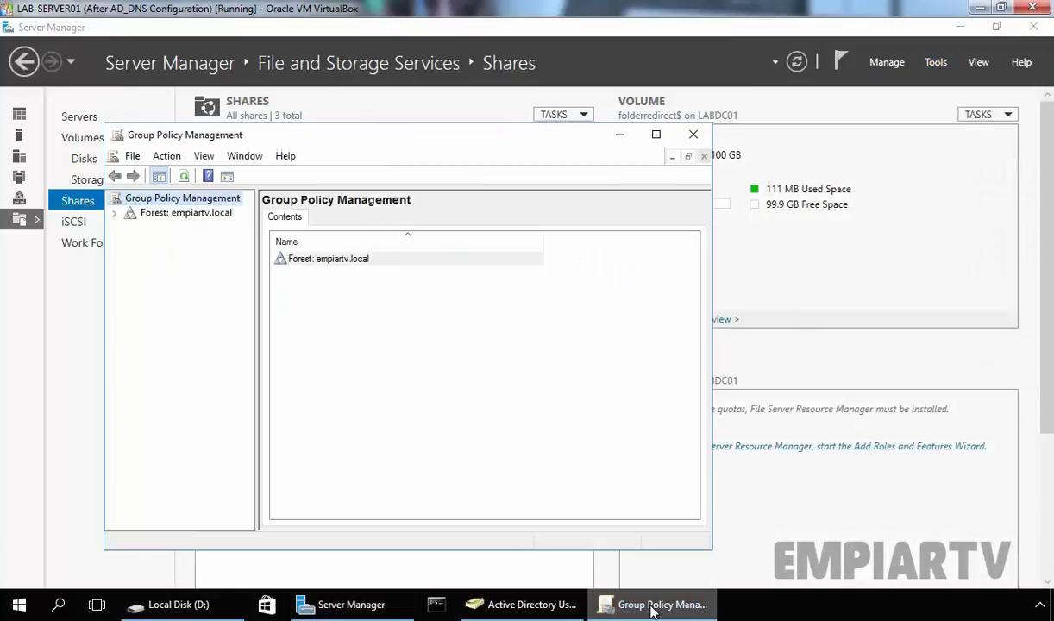
left_click(655, 133)
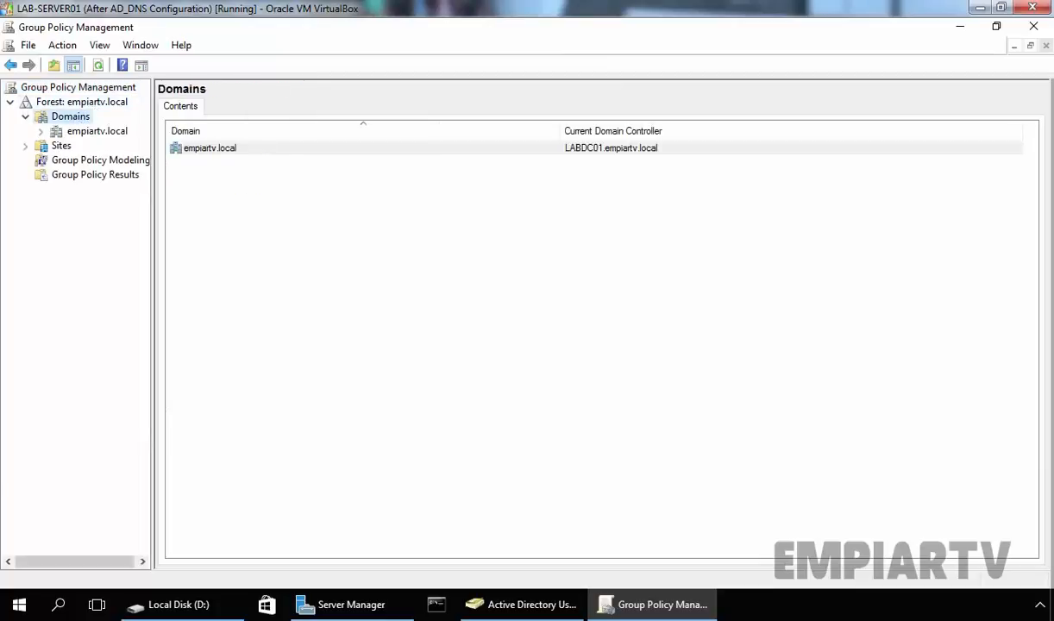
left_click(76, 131)
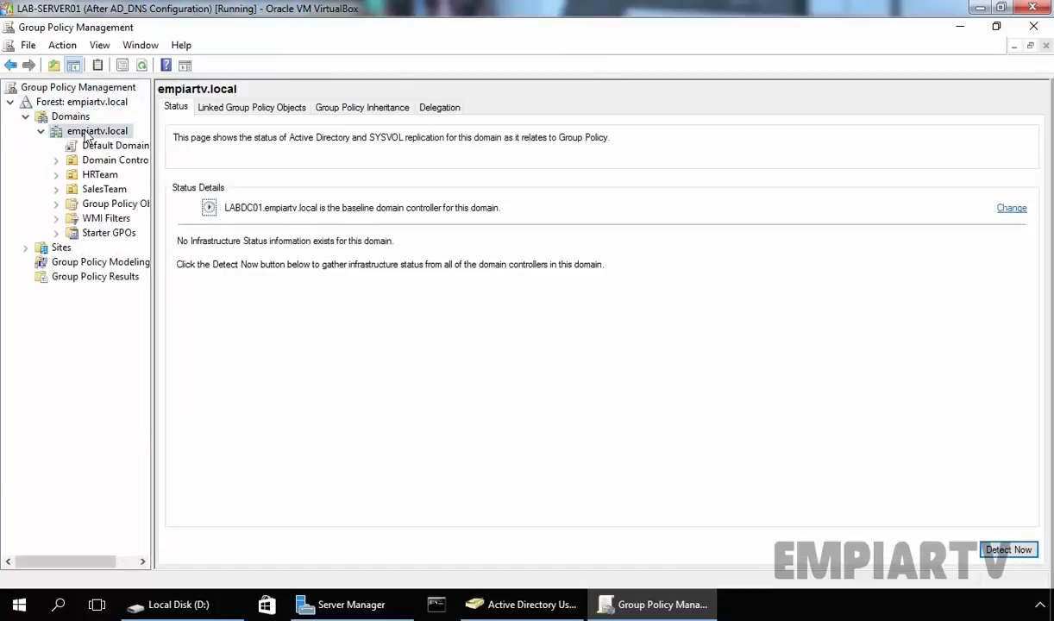
left_click(96, 174)
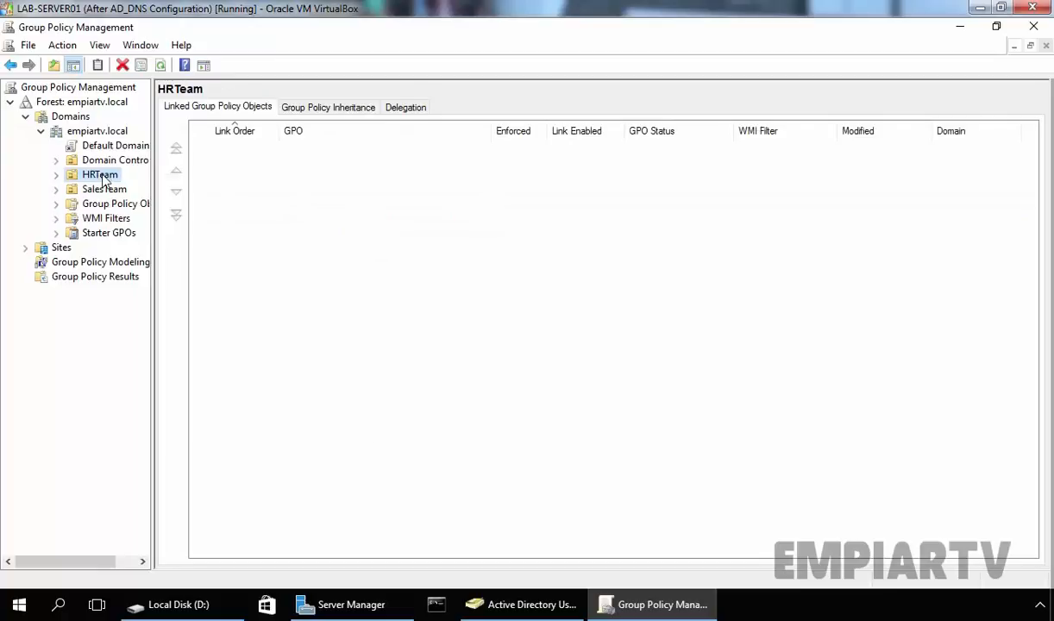
Create and link 'Folder Redirection GPO' on HRTeam, dismissing the link warning permanently.
right_click(100, 175)
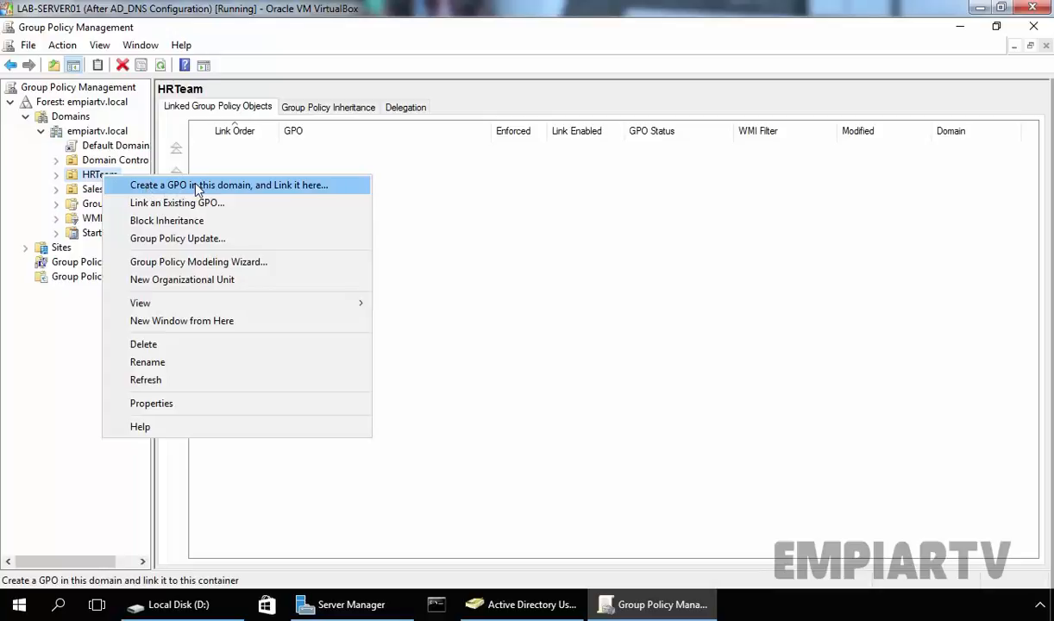
left_click(229, 185)
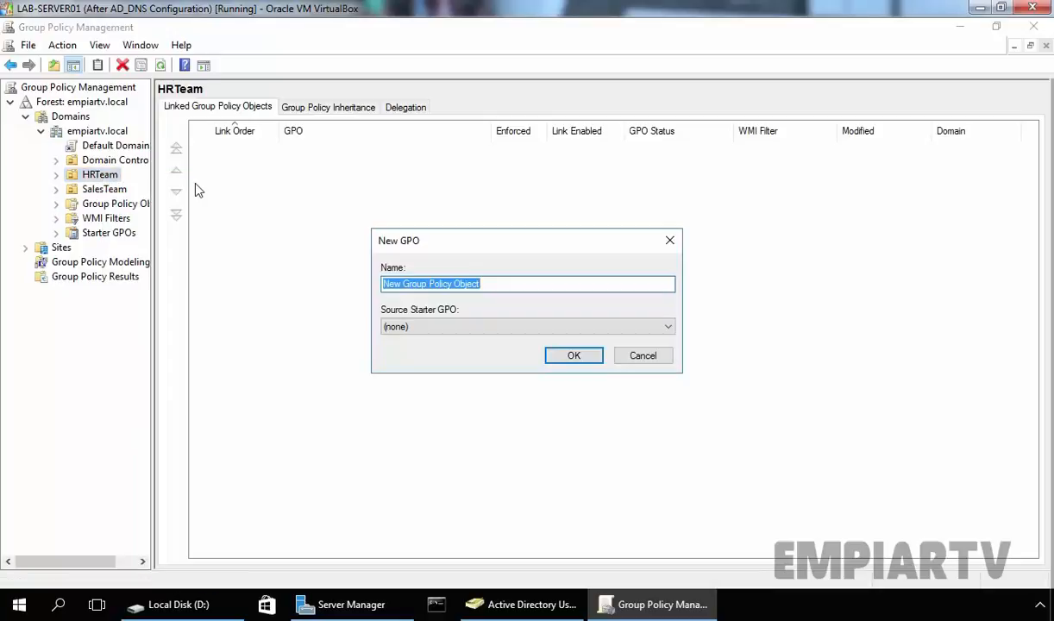
type("Folder:")
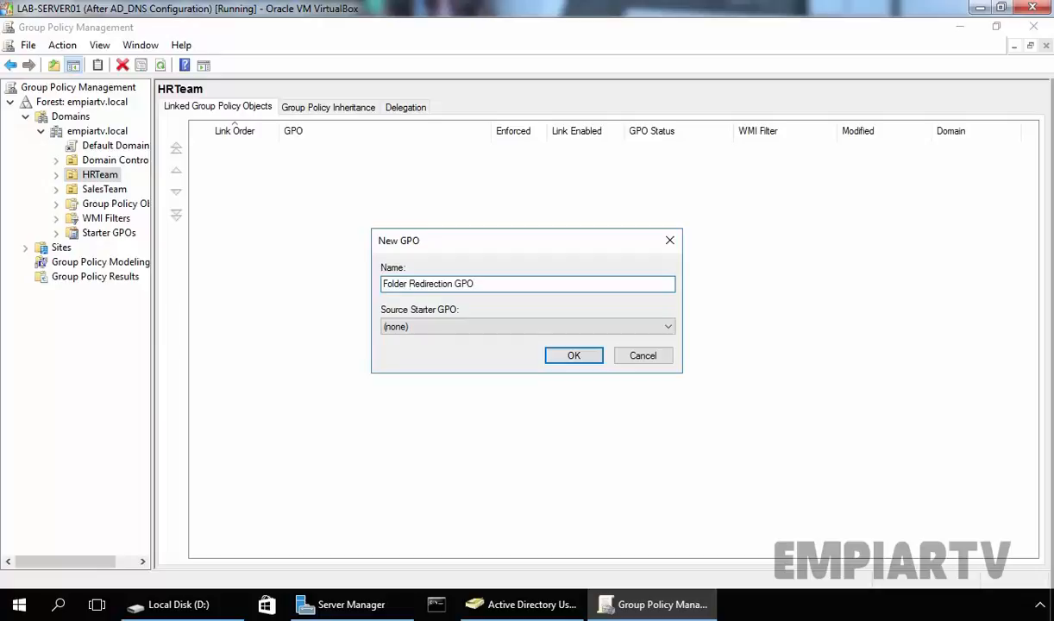
left_click(573, 355)
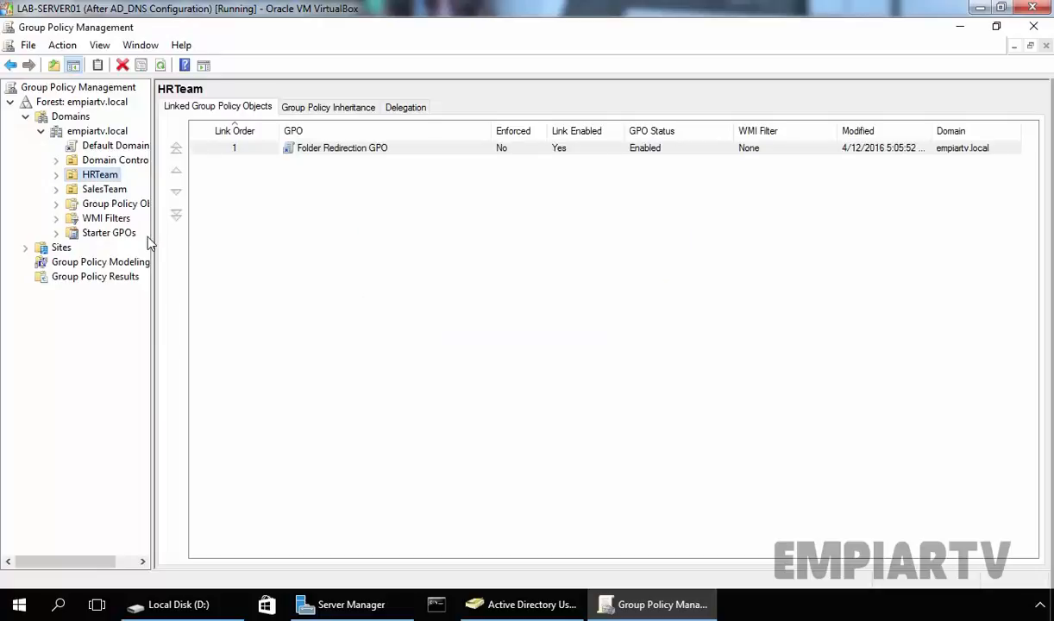
left_click(55, 174)
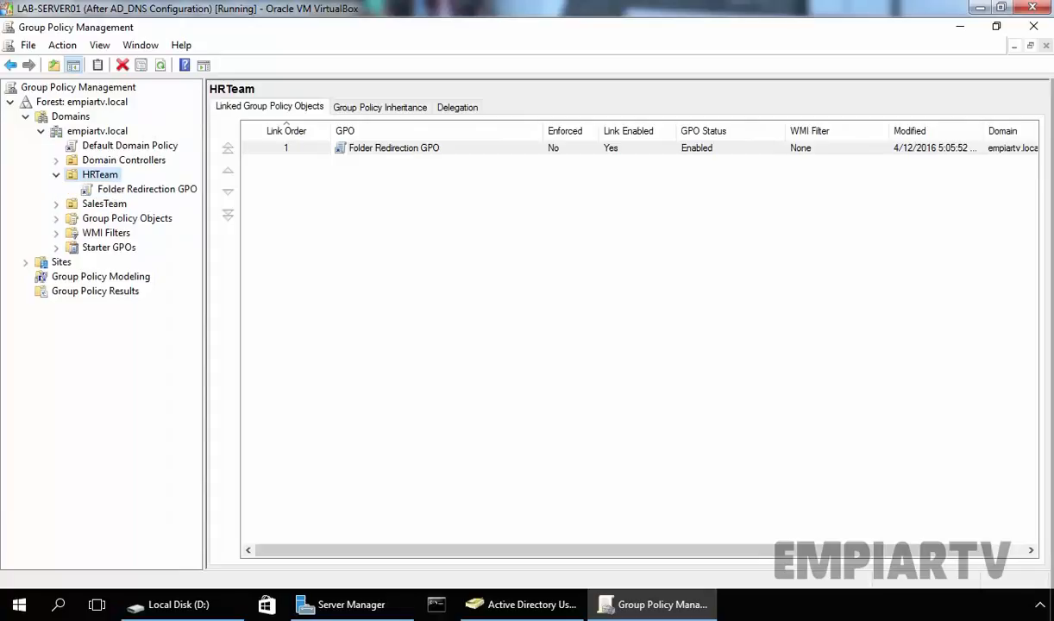
left_click(147, 188)
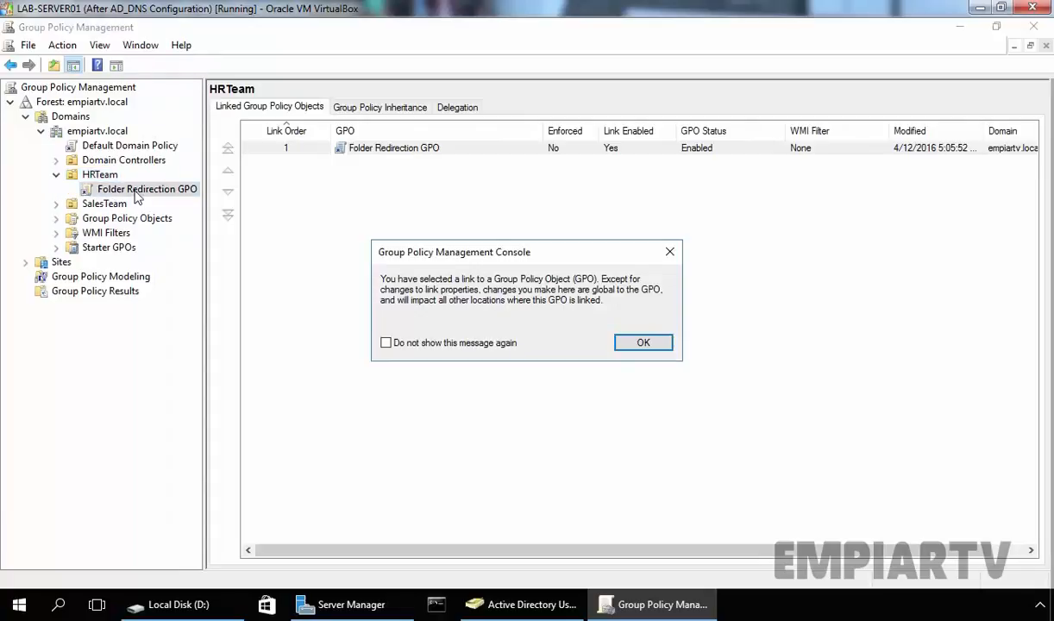
left_click(386, 342)
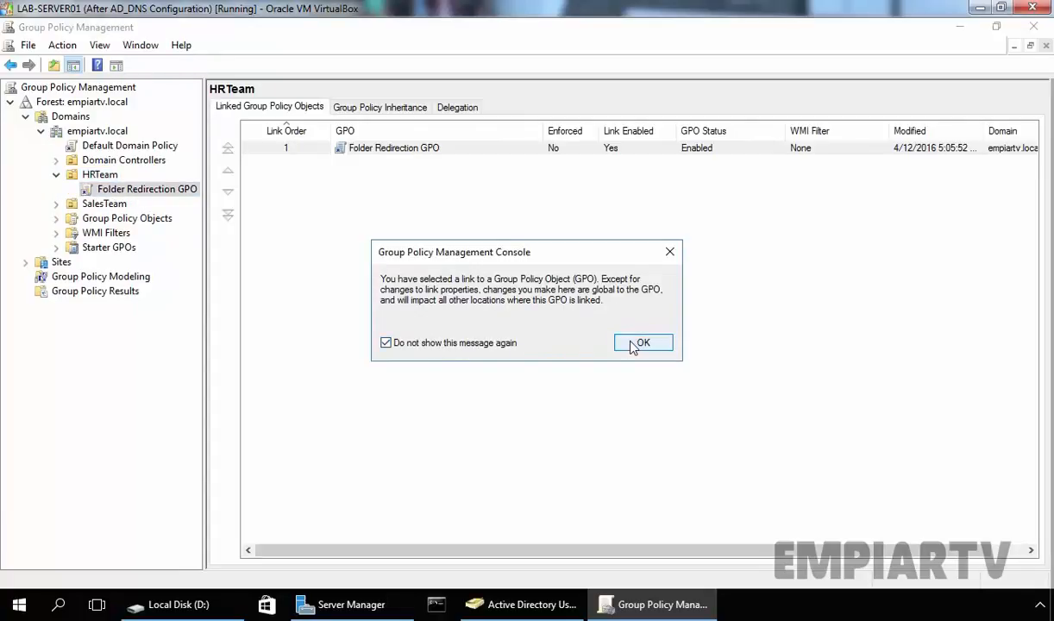
left_click(643, 342)
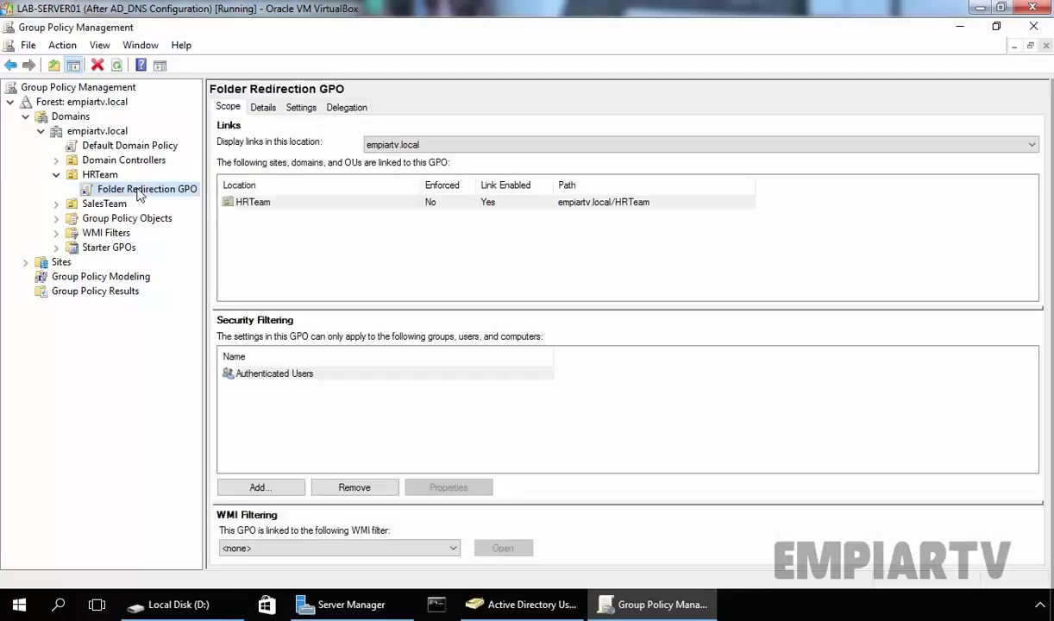
mouse_move(170, 208)
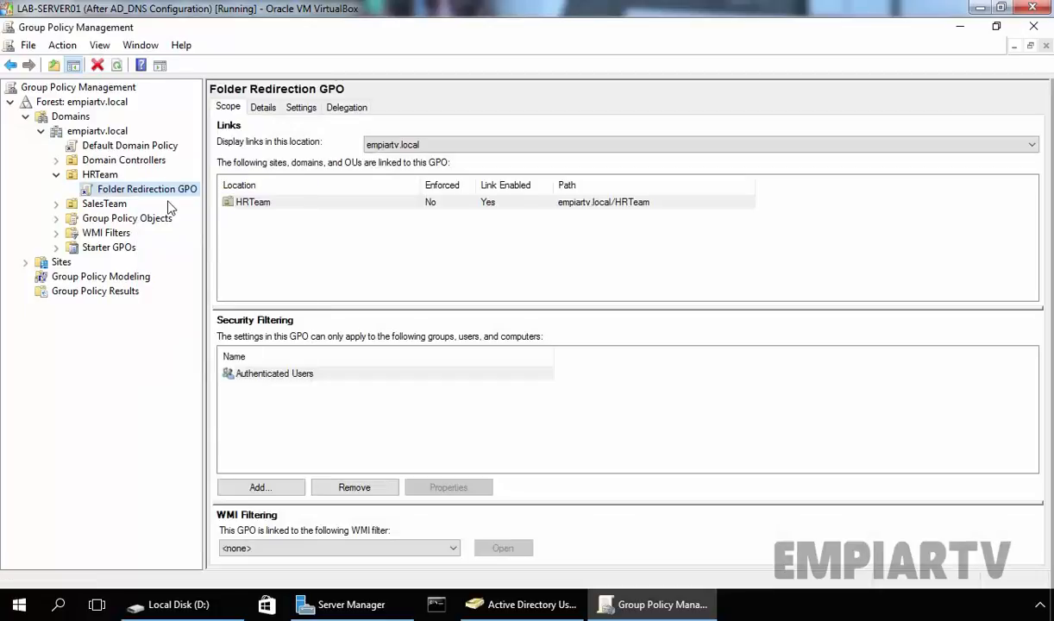
Edit the GPO maximized and browse to User Configuration > Folder Redirection > Documents.
double_click(147, 189)
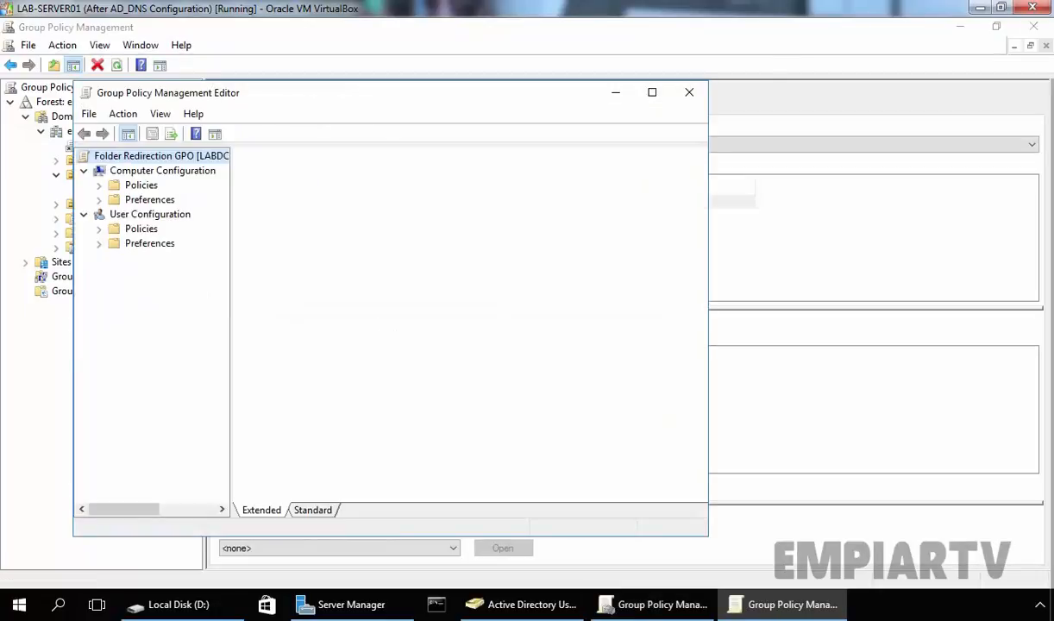
left_click(651, 93)
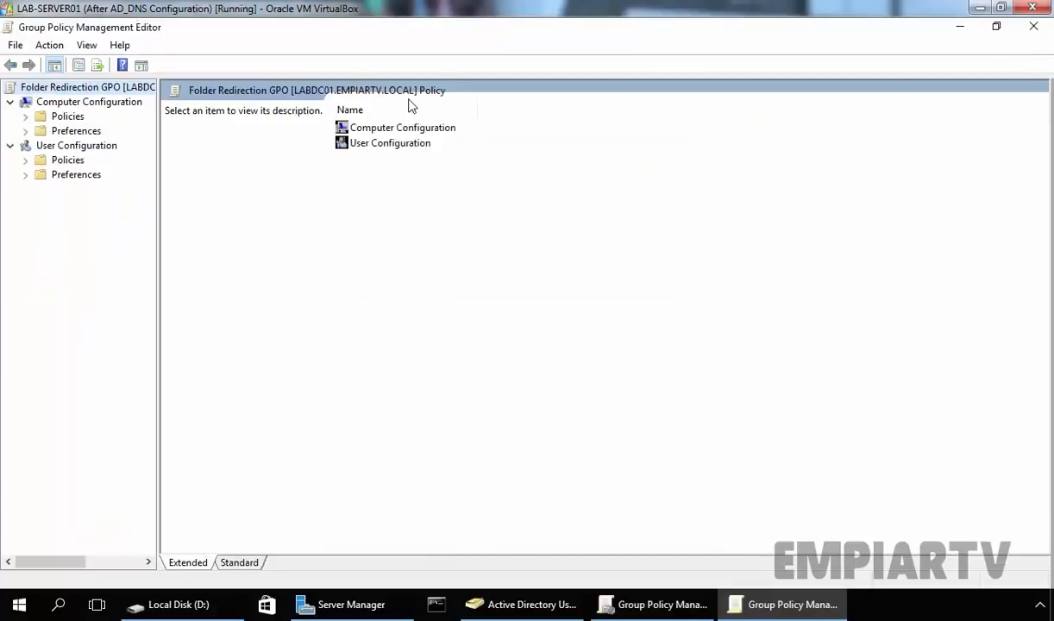
mouse_move(86, 153)
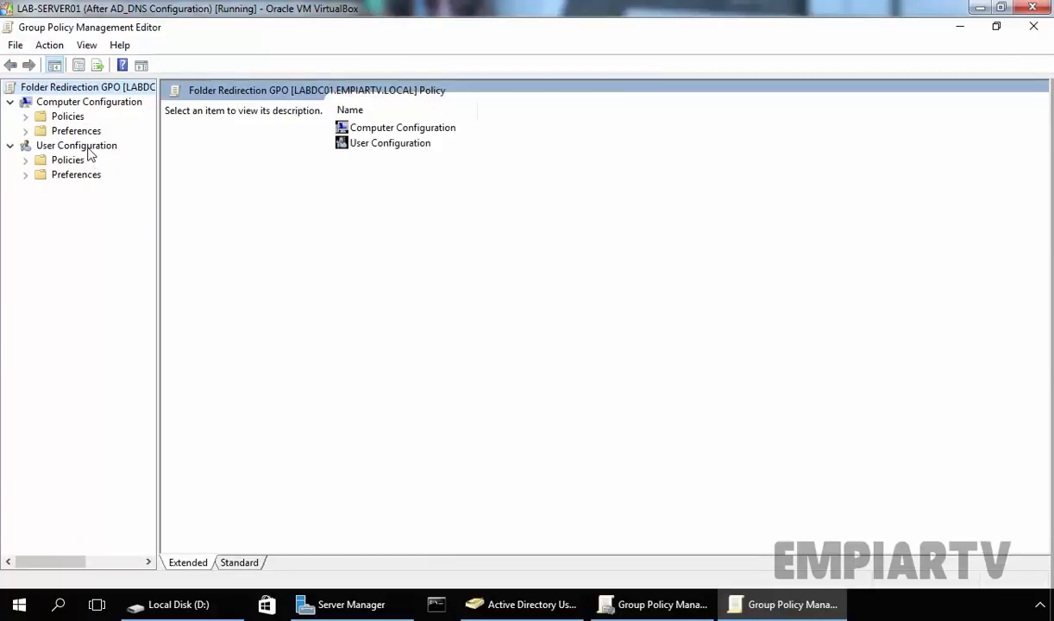
left_click(76, 145)
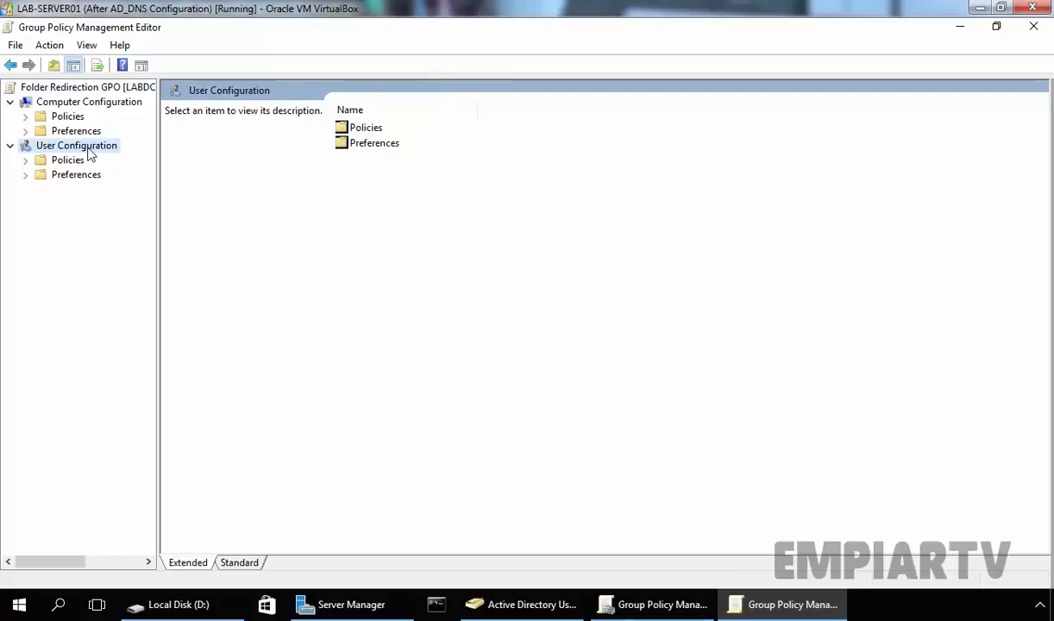
mouse_move(63, 165)
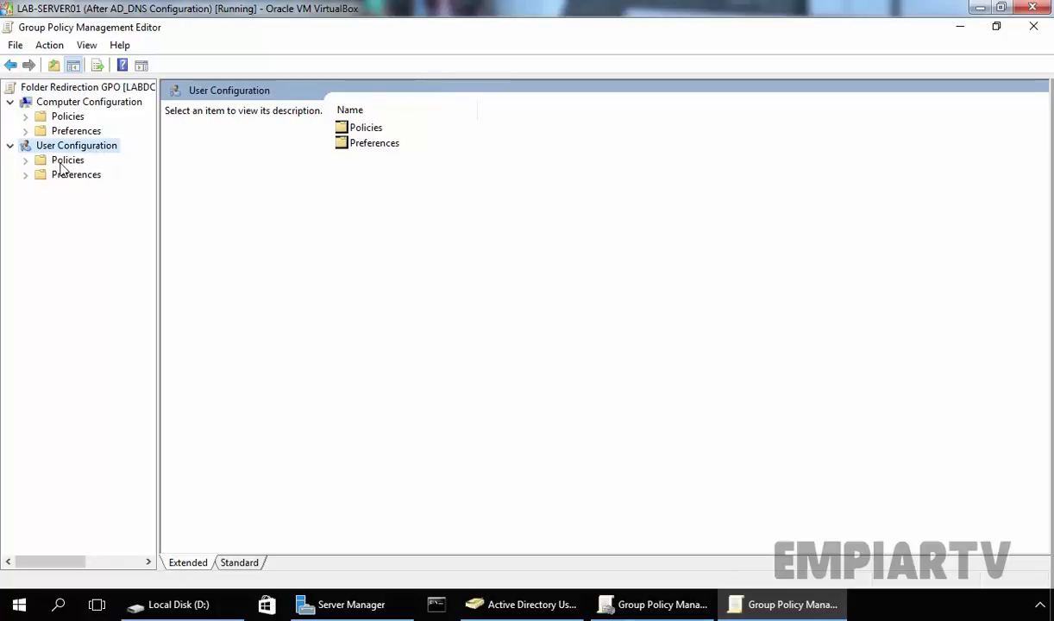
left_click(66, 160)
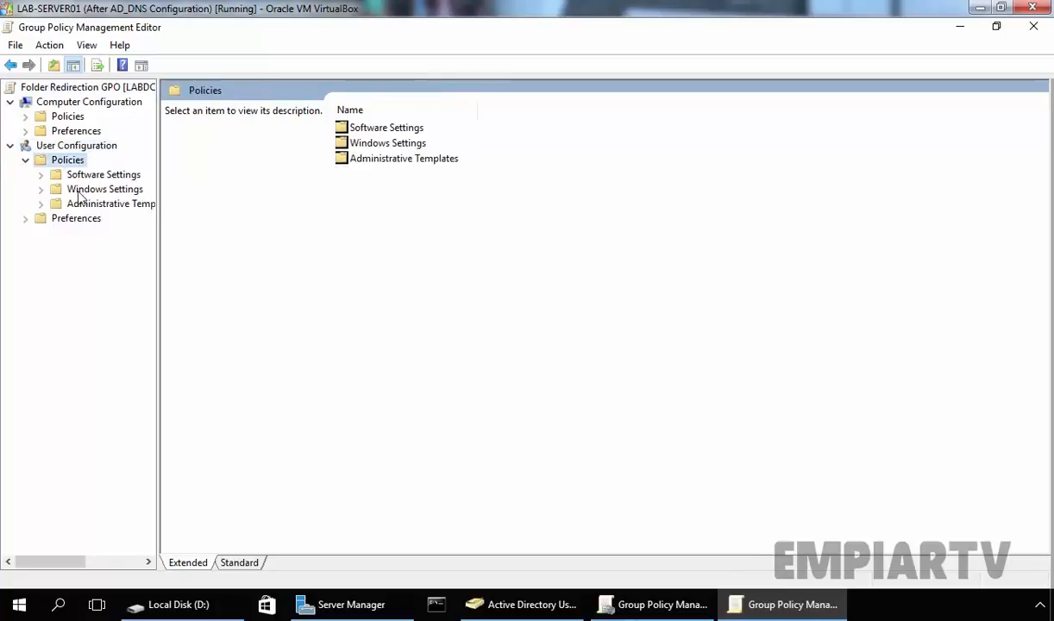
left_click(103, 189)
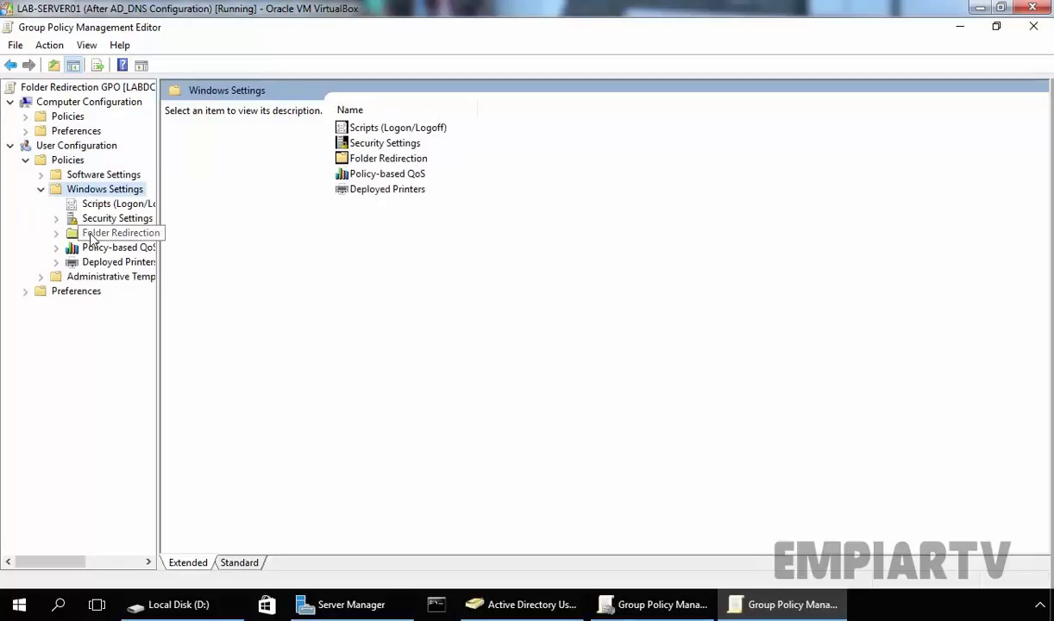
left_click(121, 233)
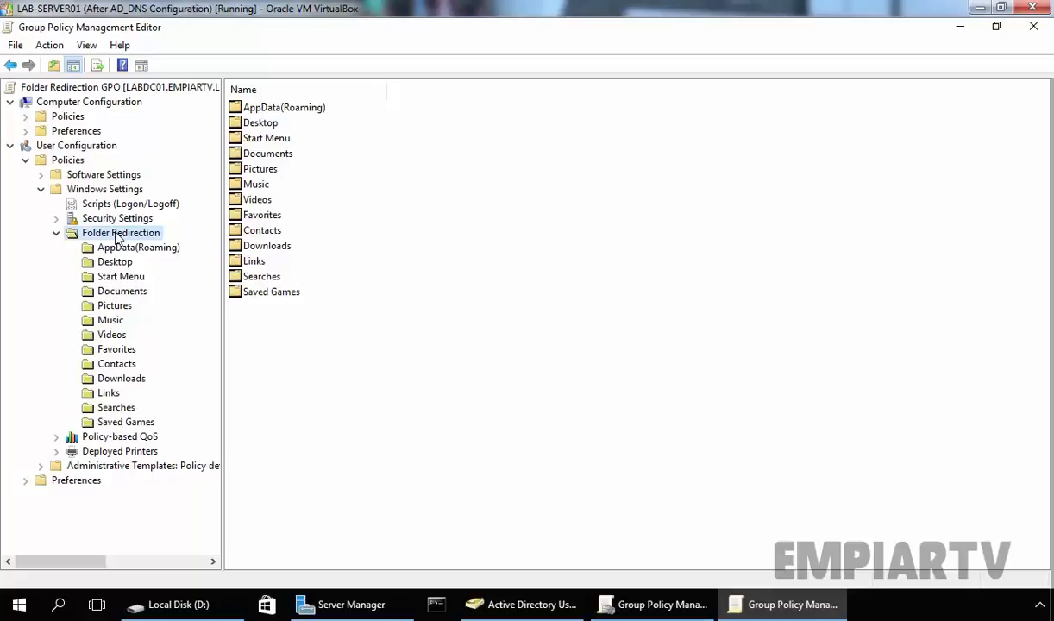
left_click(122, 291)
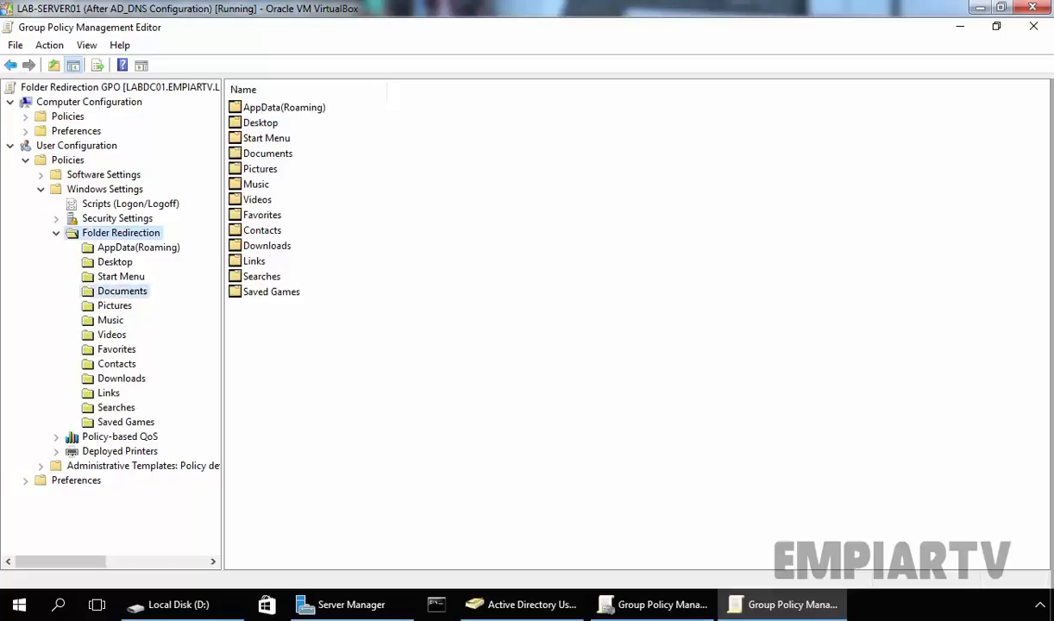
left_click(122, 290)
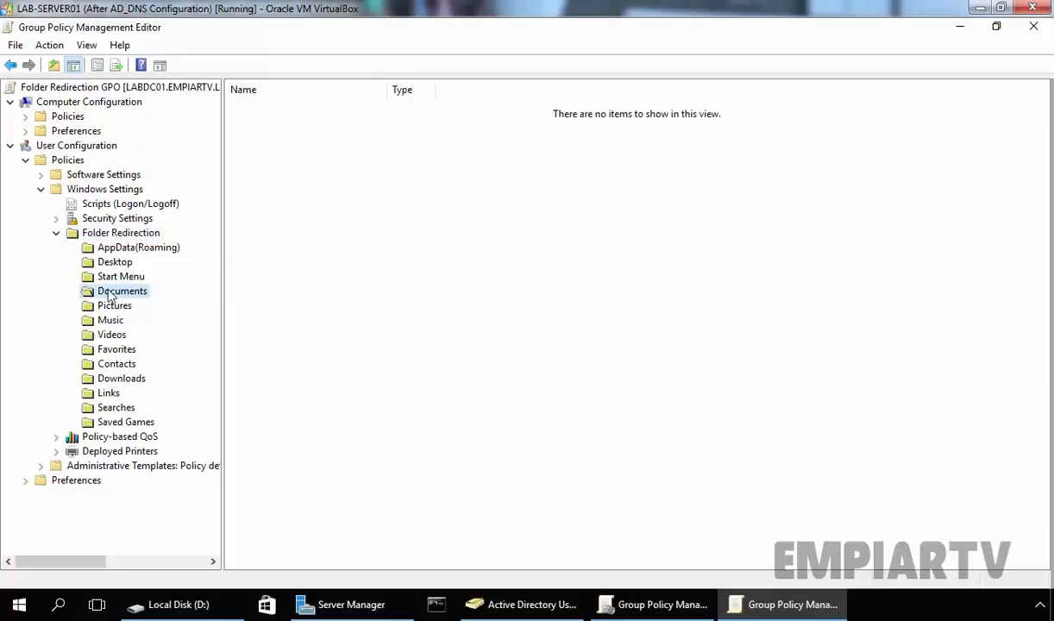
In Documents properties, choose Basic per-user folders under \\labdc01\folderredirect$.
right_click(123, 290)
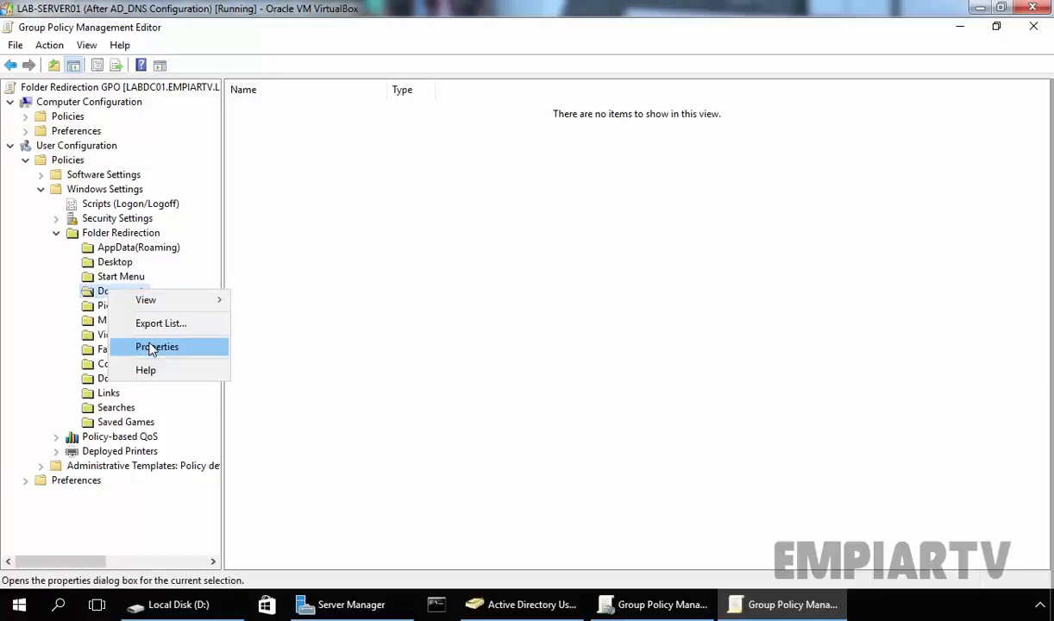
left_click(156, 346)
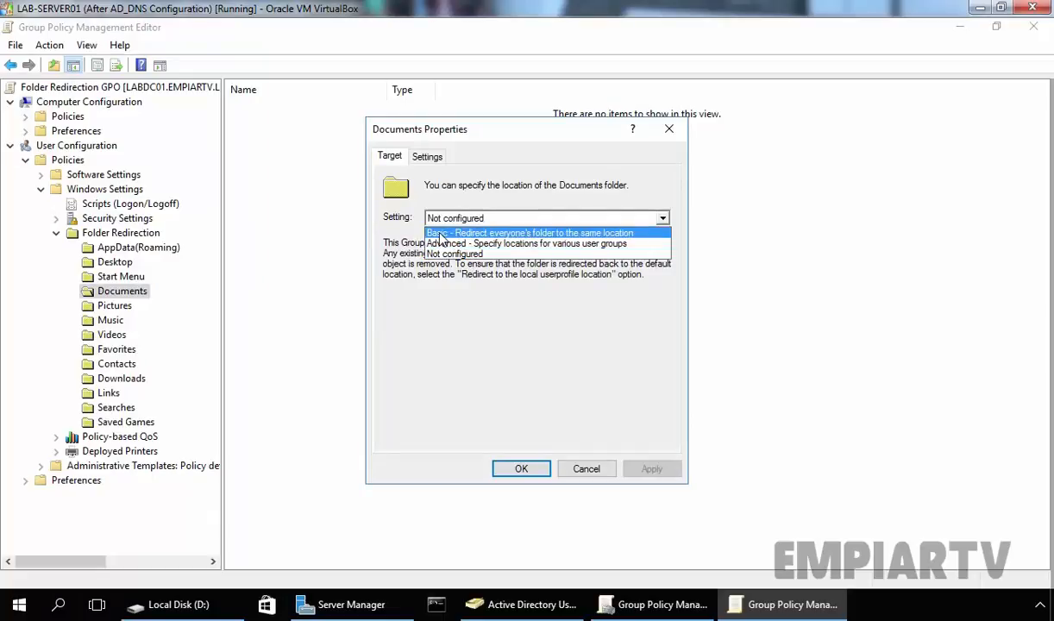
mouse_move(539, 232)
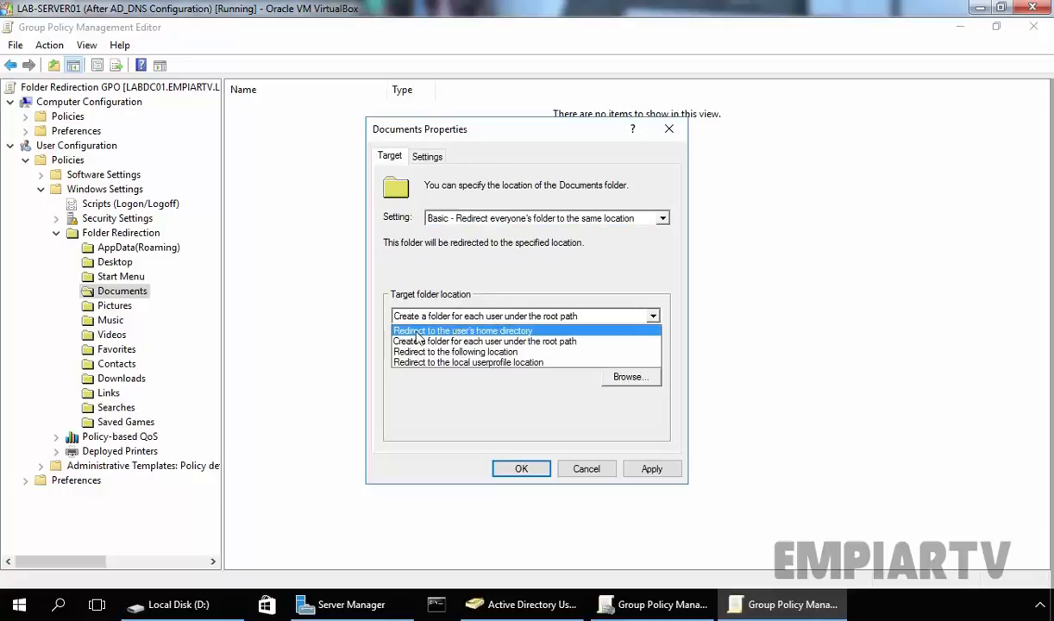
mouse_move(483, 341)
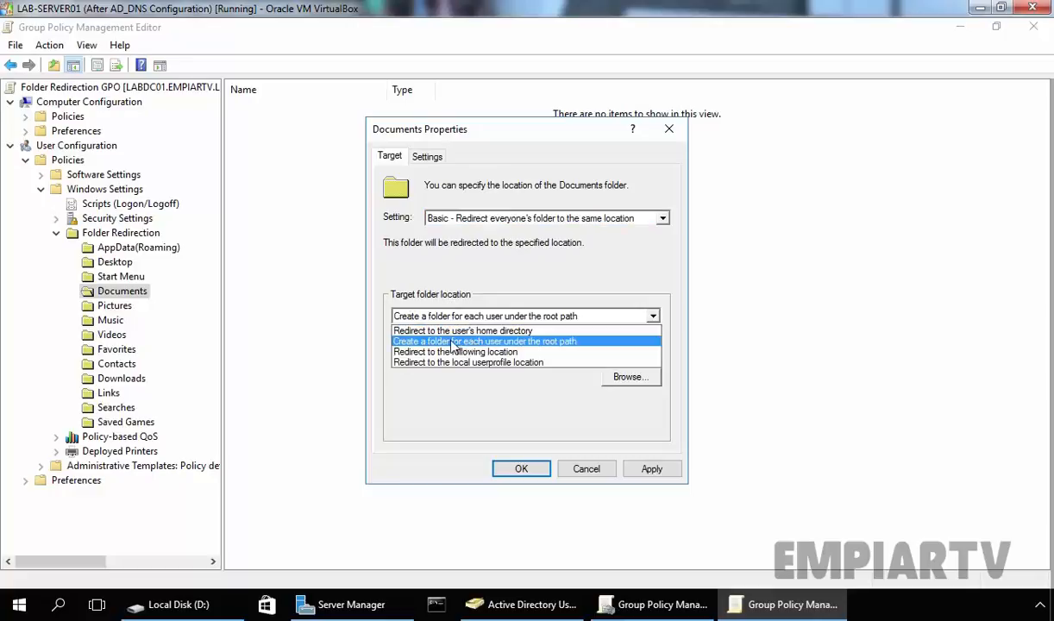
mouse_move(516, 348)
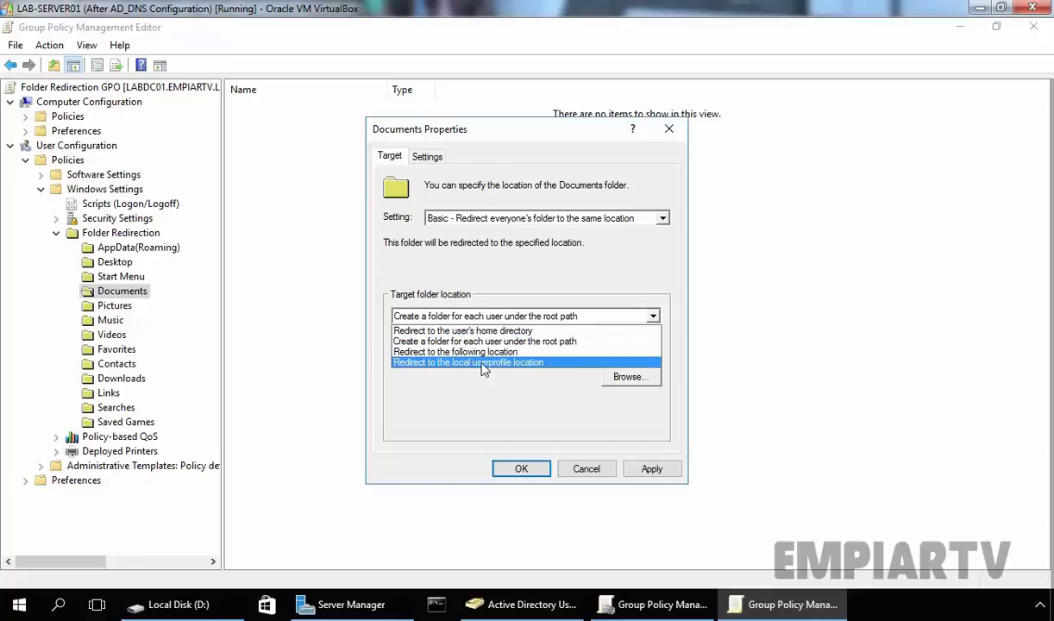
mouse_move(439, 351)
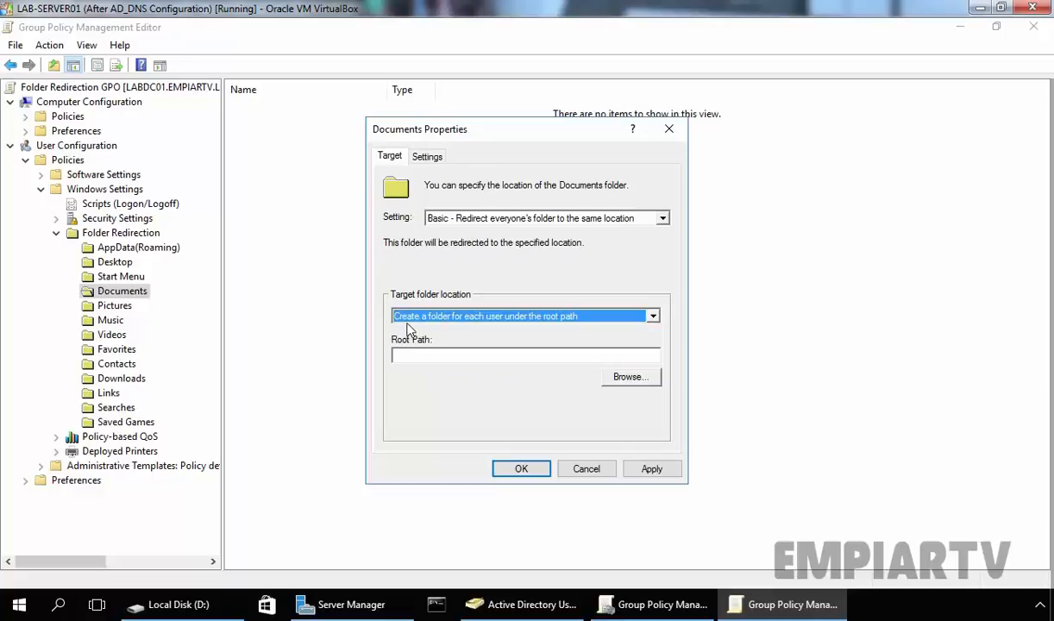
mouse_move(505, 324)
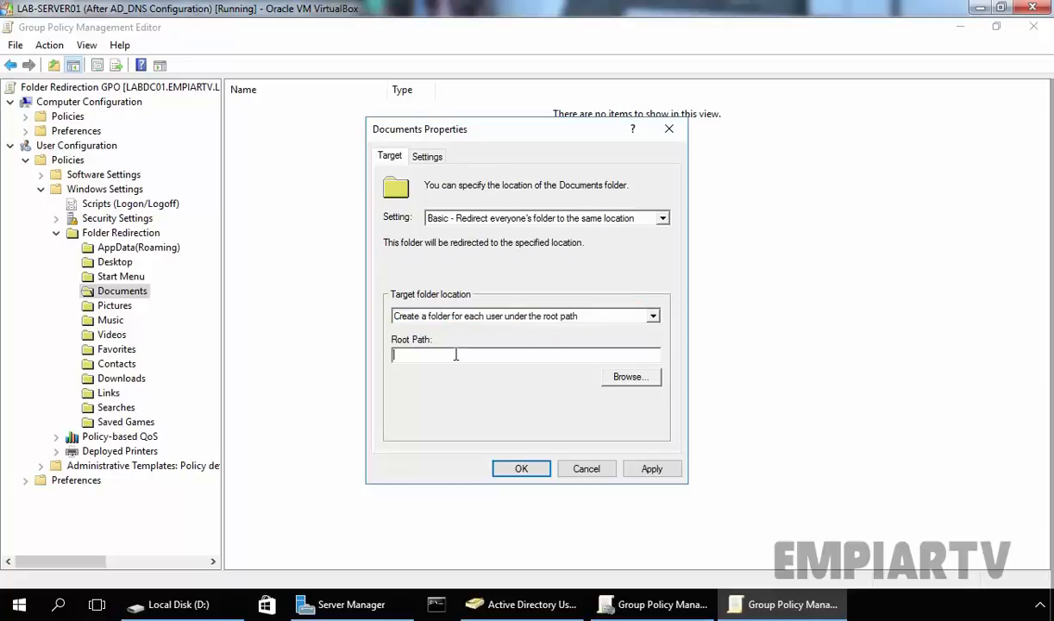
type("\\\\labdc01\\folderredirec")
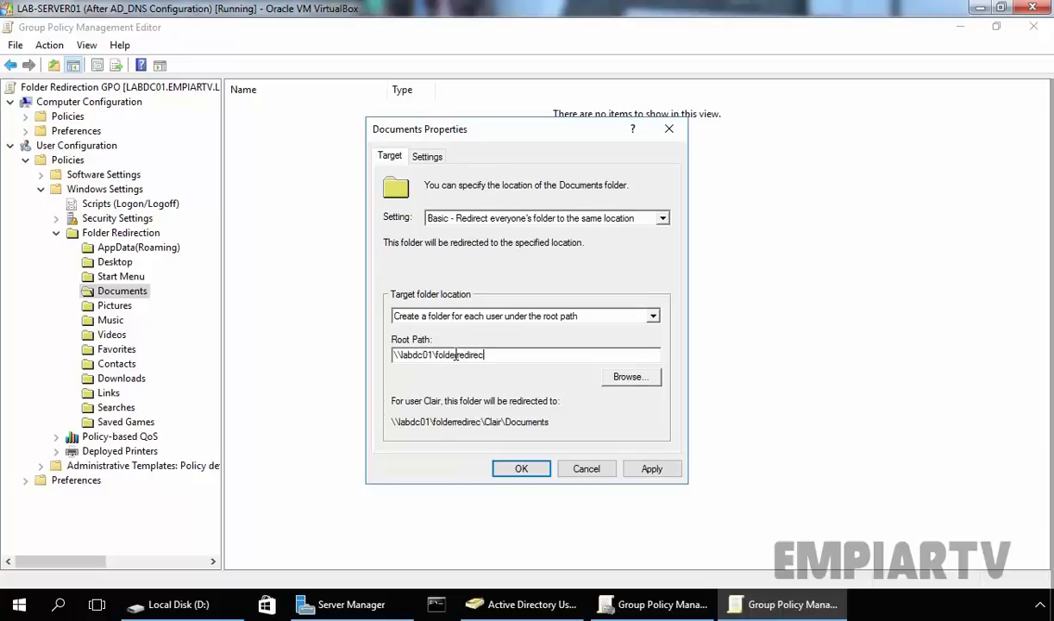
type("t$")
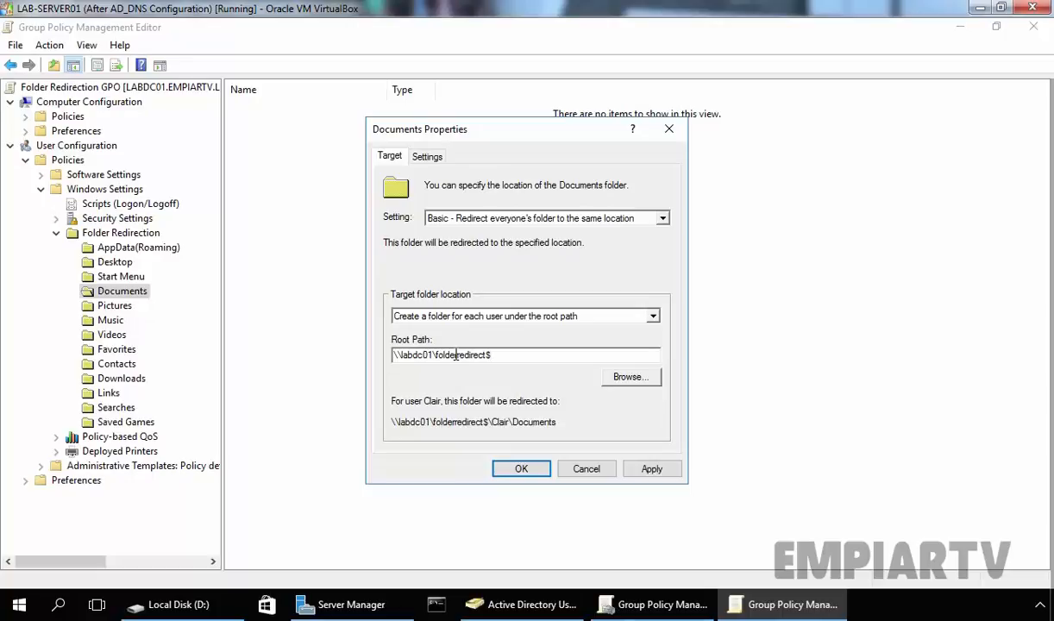
mouse_move(429, 409)
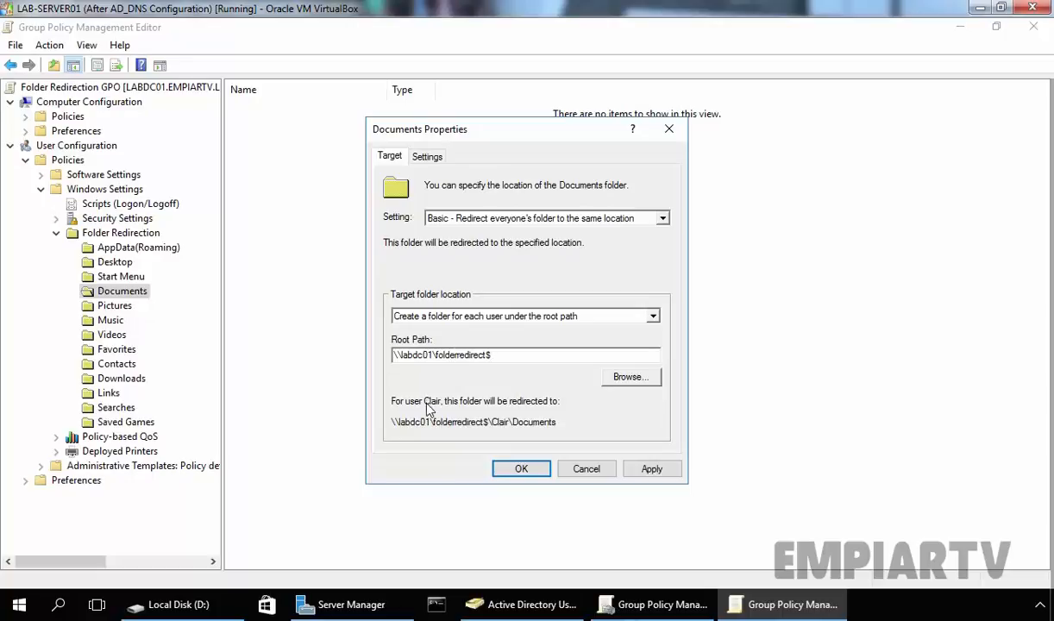
mouse_move(531, 407)
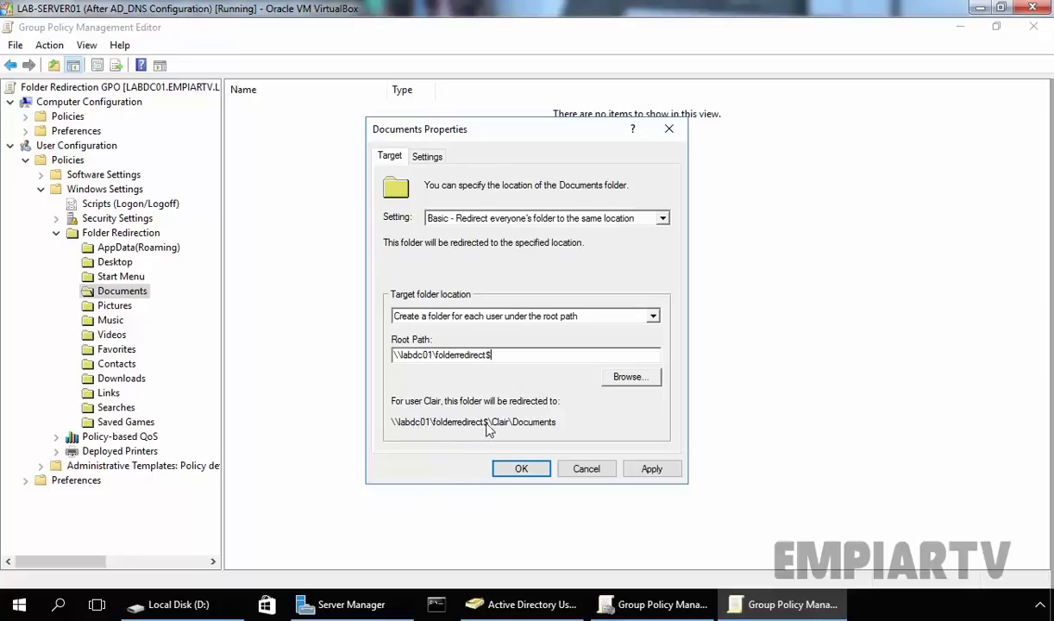
mouse_move(541, 434)
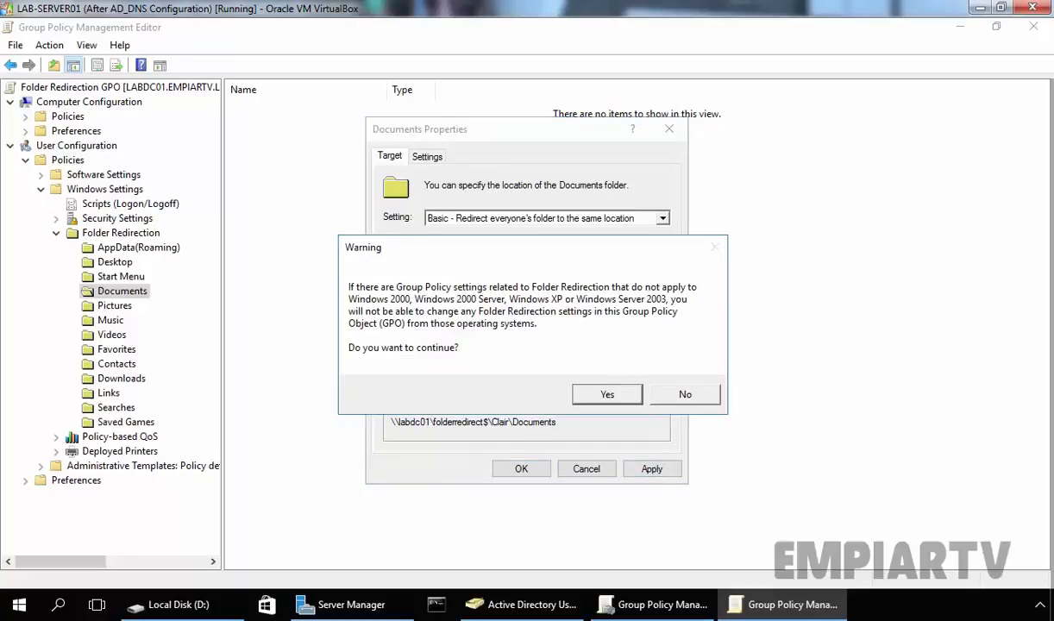
mouse_move(378, 295)
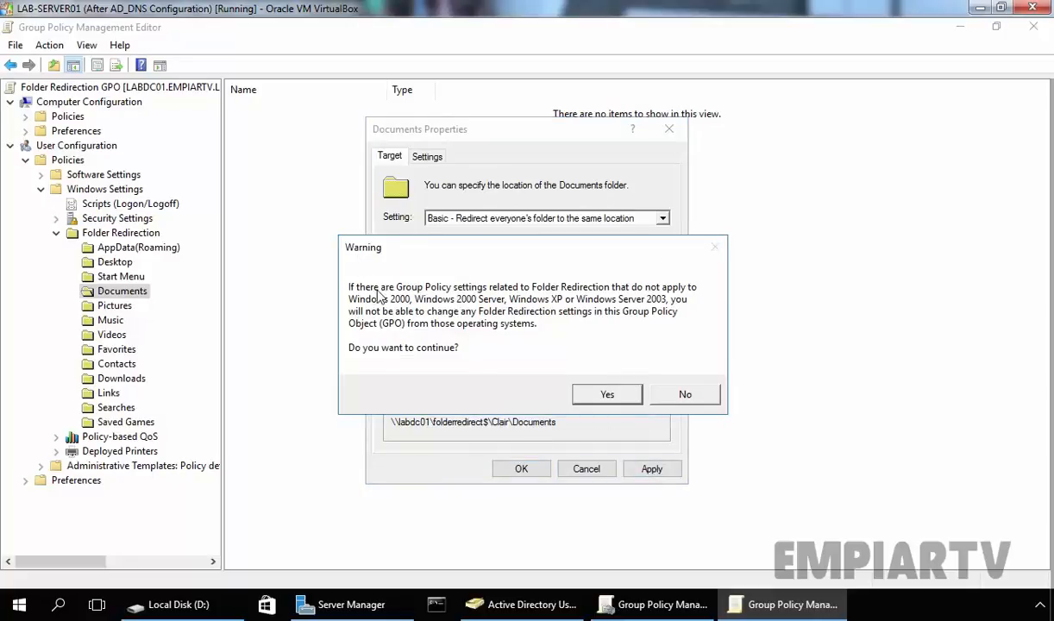
mouse_move(540, 295)
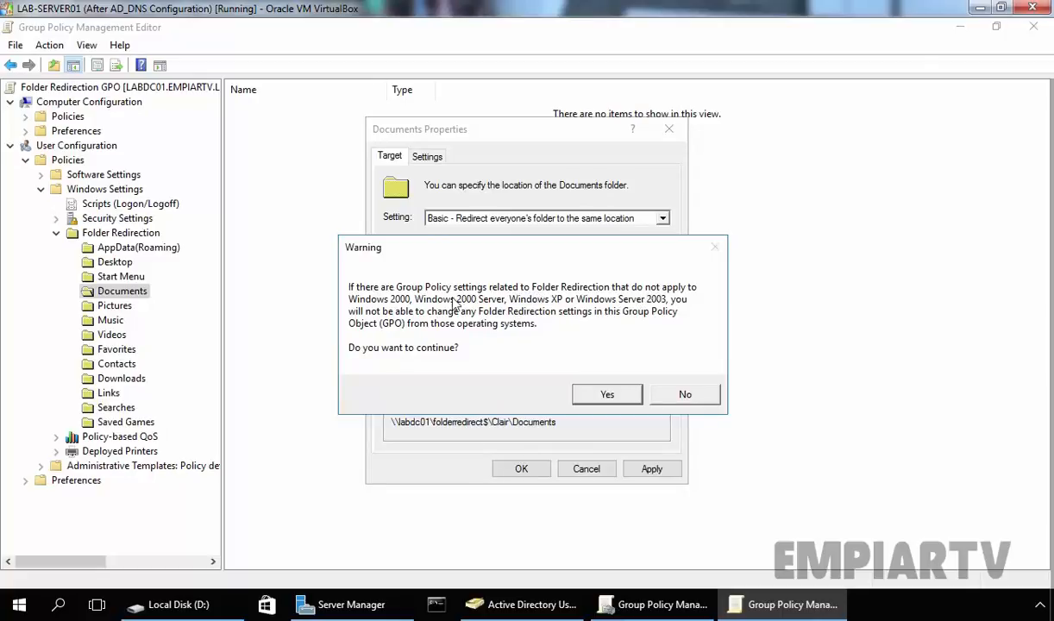
mouse_move(542, 310)
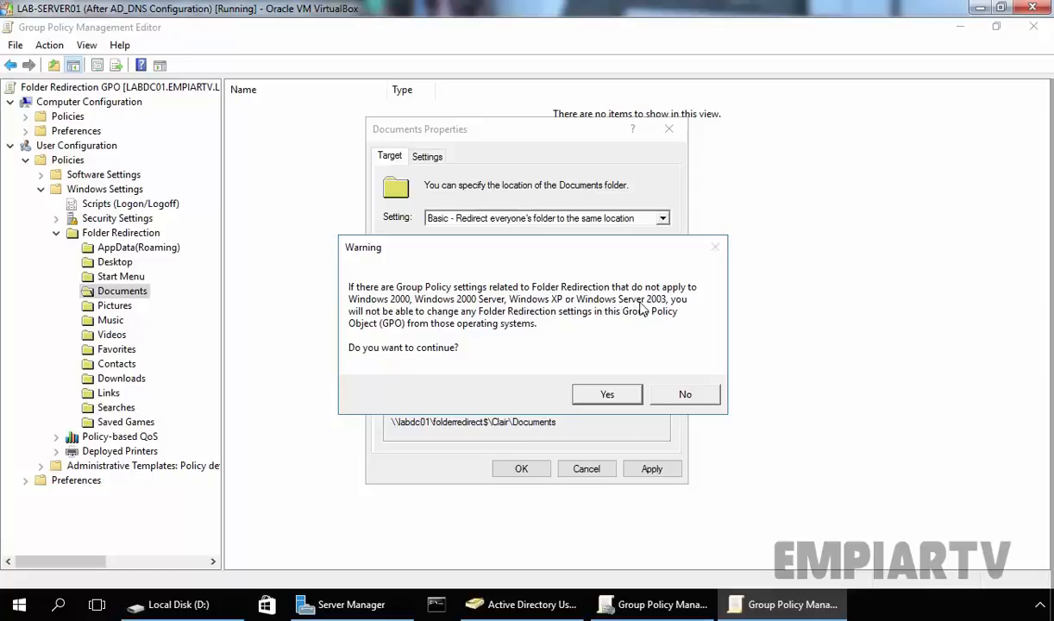
mouse_move(545, 320)
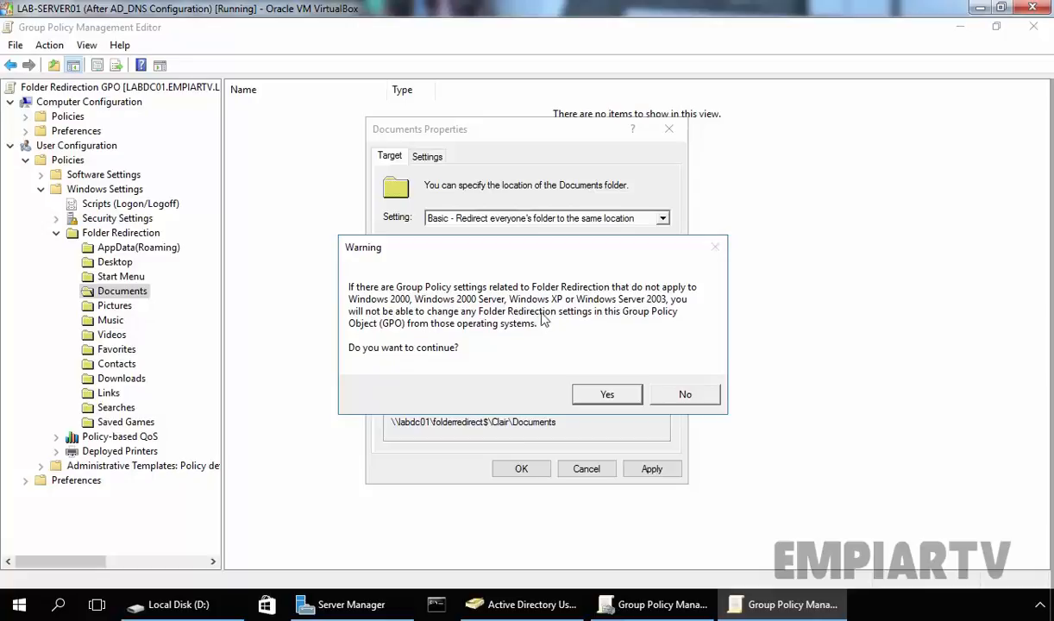
mouse_move(373, 338)
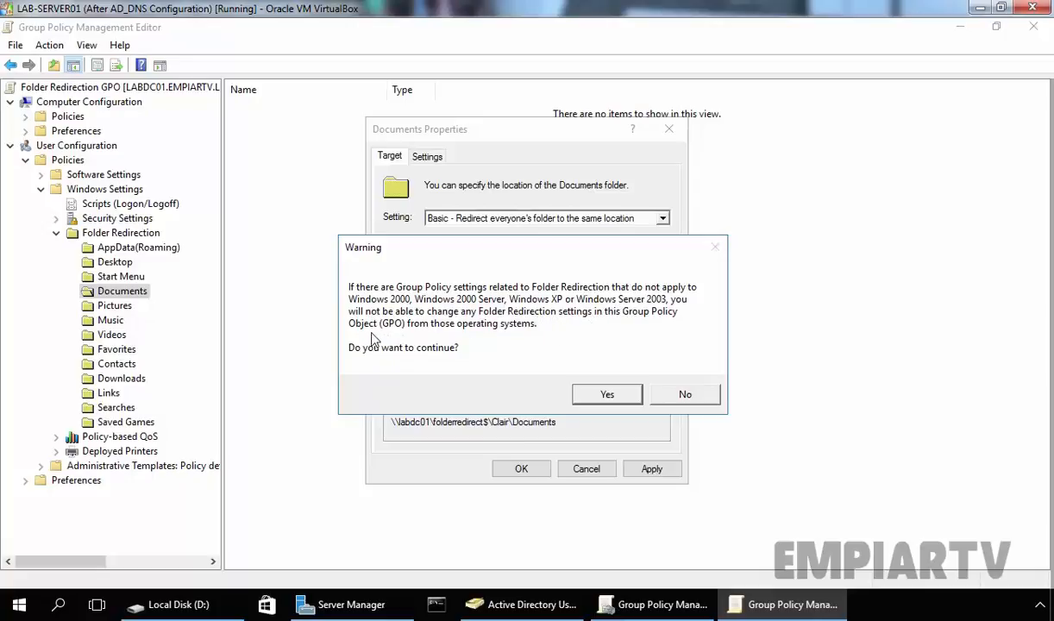
mouse_move(395, 359)
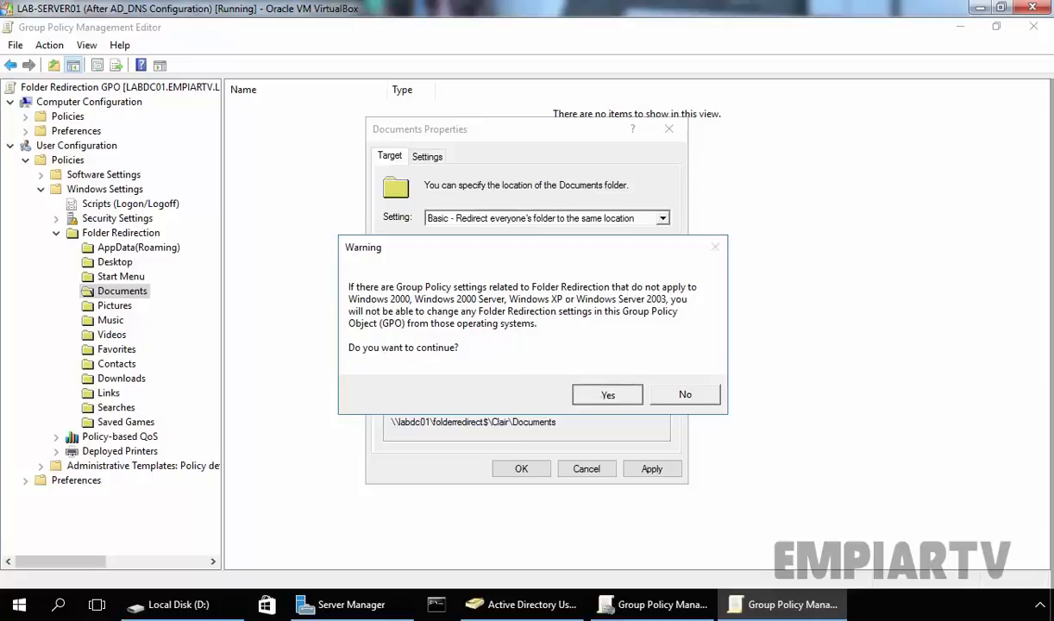
Accept the older-Windows compatibility warning and save the Documents redirection properties.
left_click(606, 394)
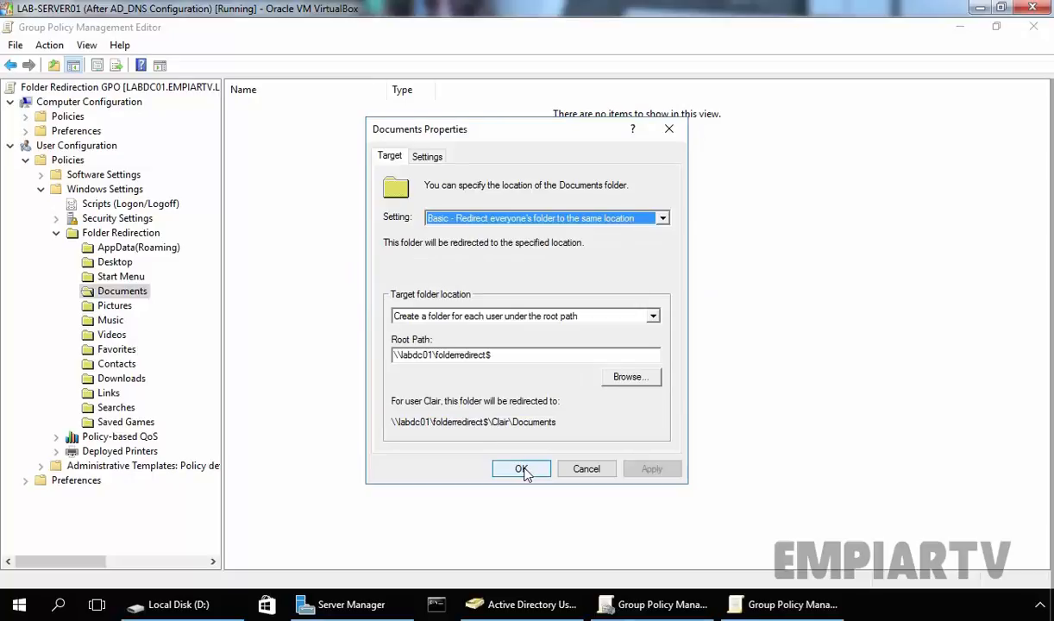
left_click(521, 468)
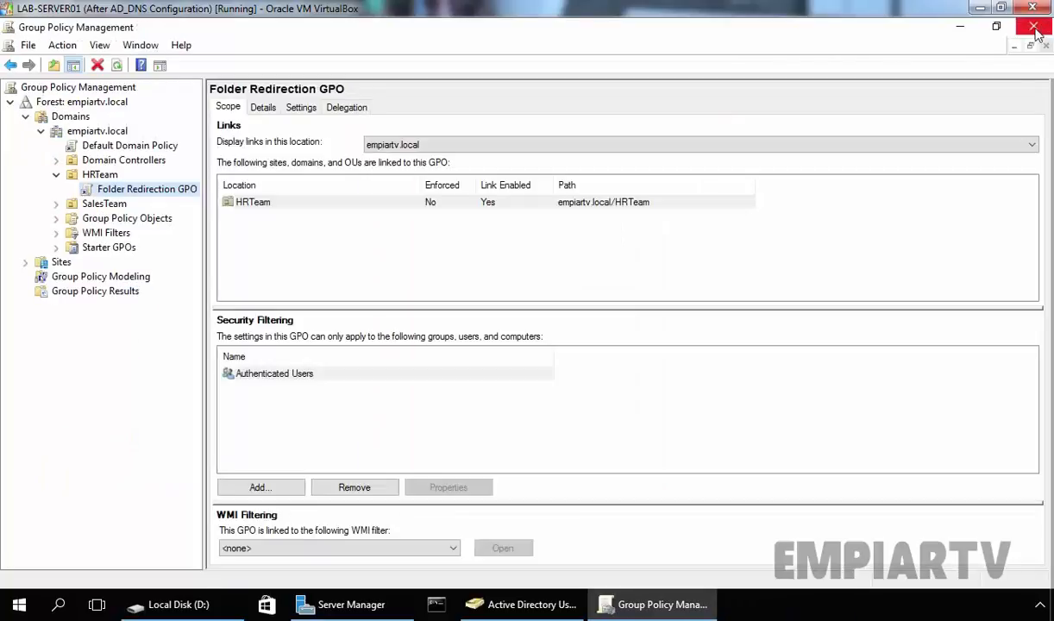
mouse_move(118, 196)
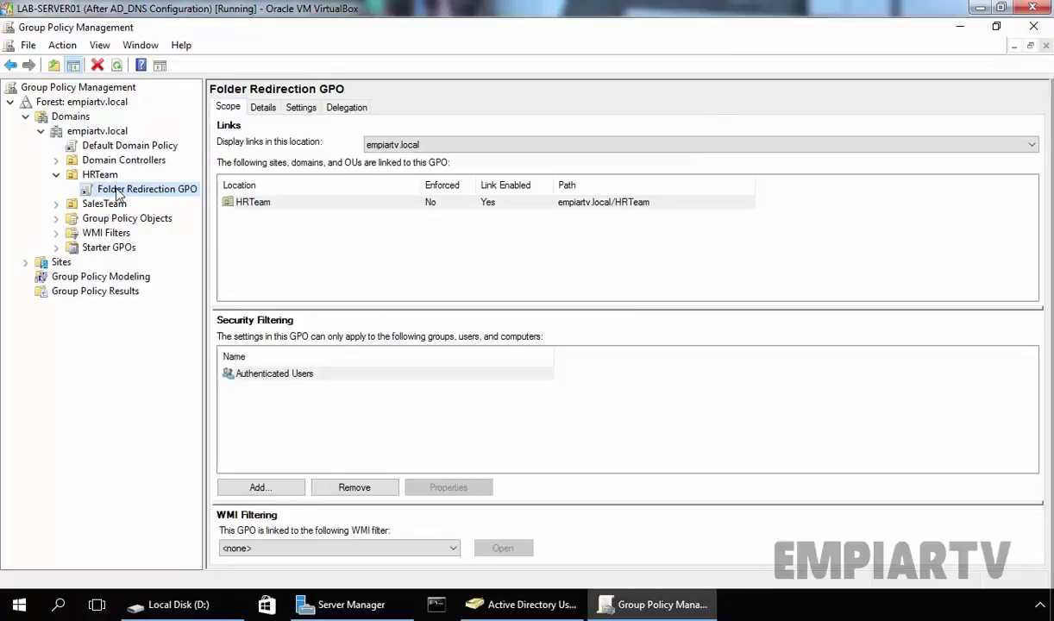
mouse_move(101, 192)
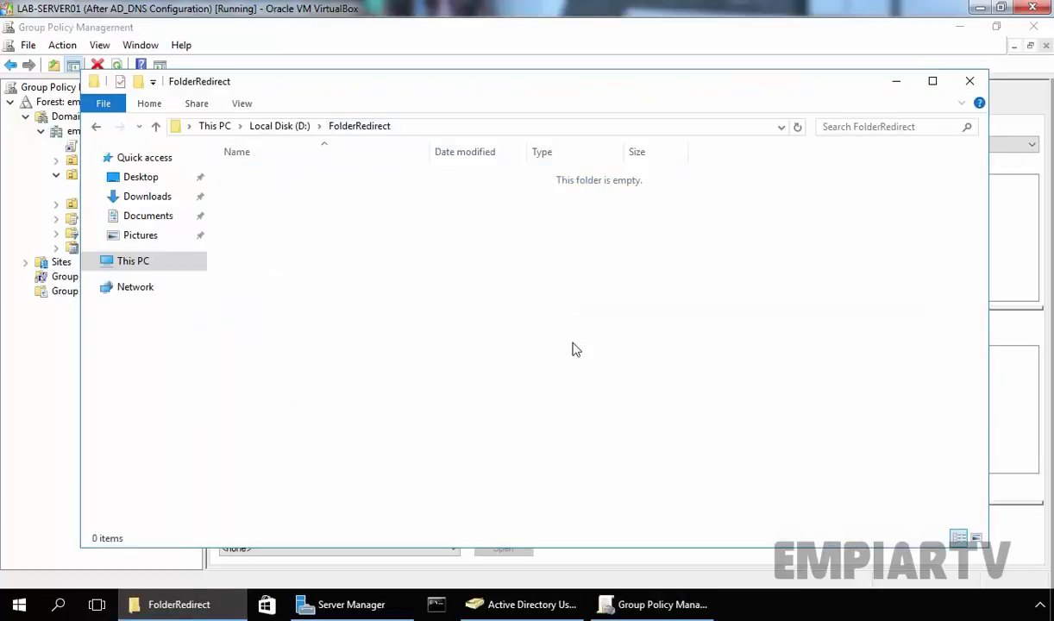
mouse_move(365, 129)
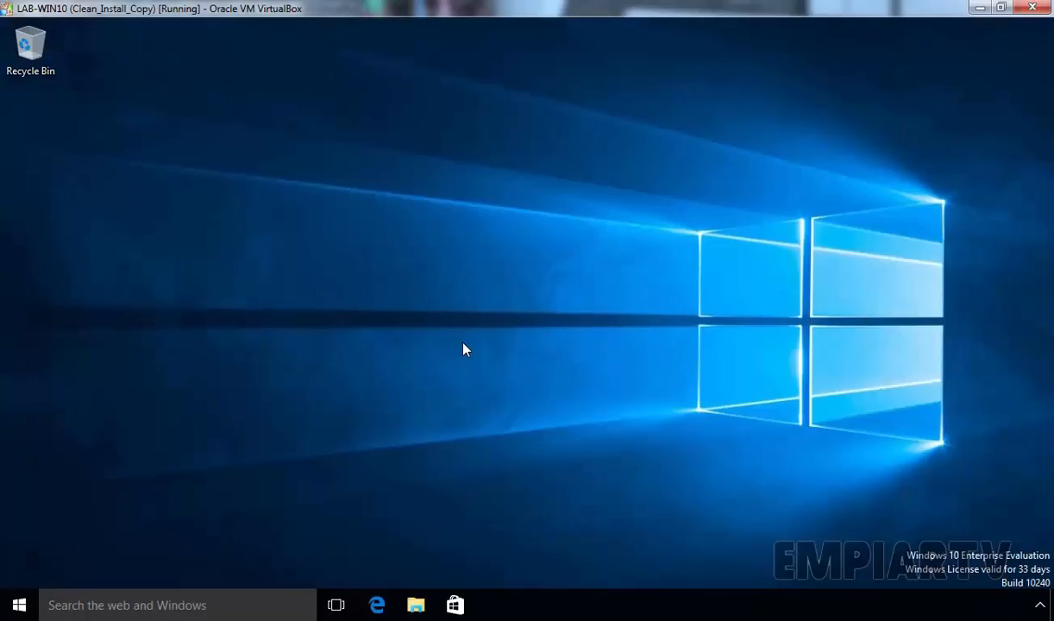
Launch Command Prompt from Start search and run gpupdate /force on the client.
left_click(19, 603)
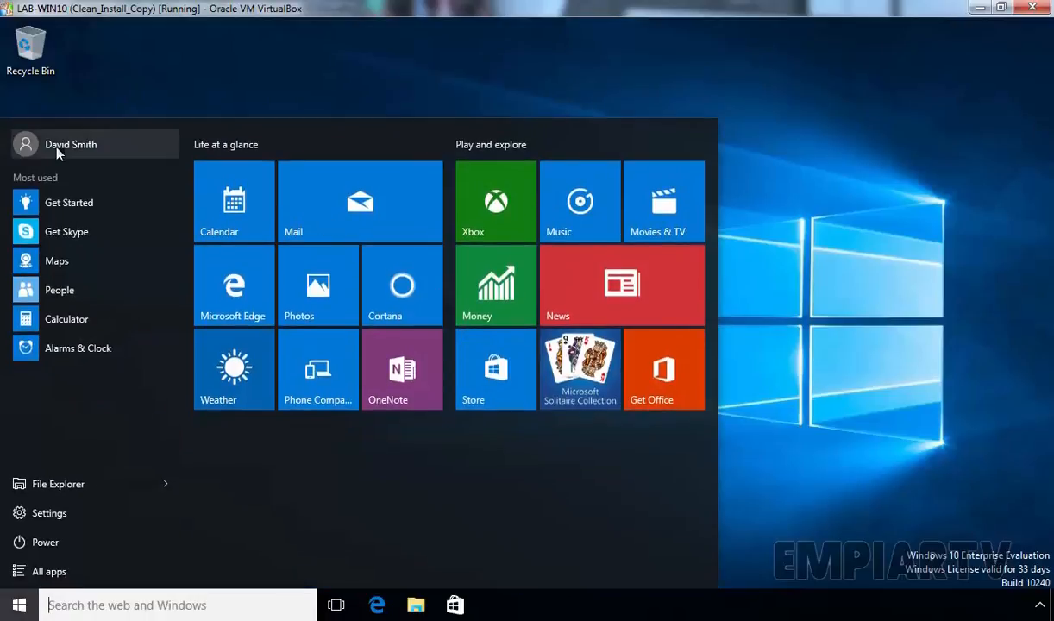
mouse_move(93, 261)
type("c")
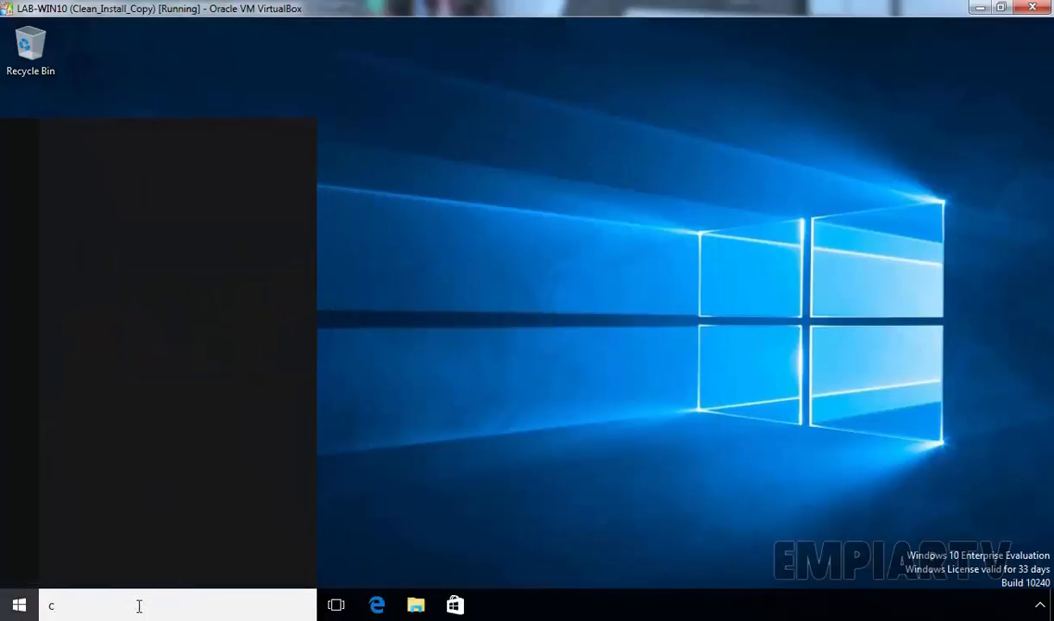
key("Enter")
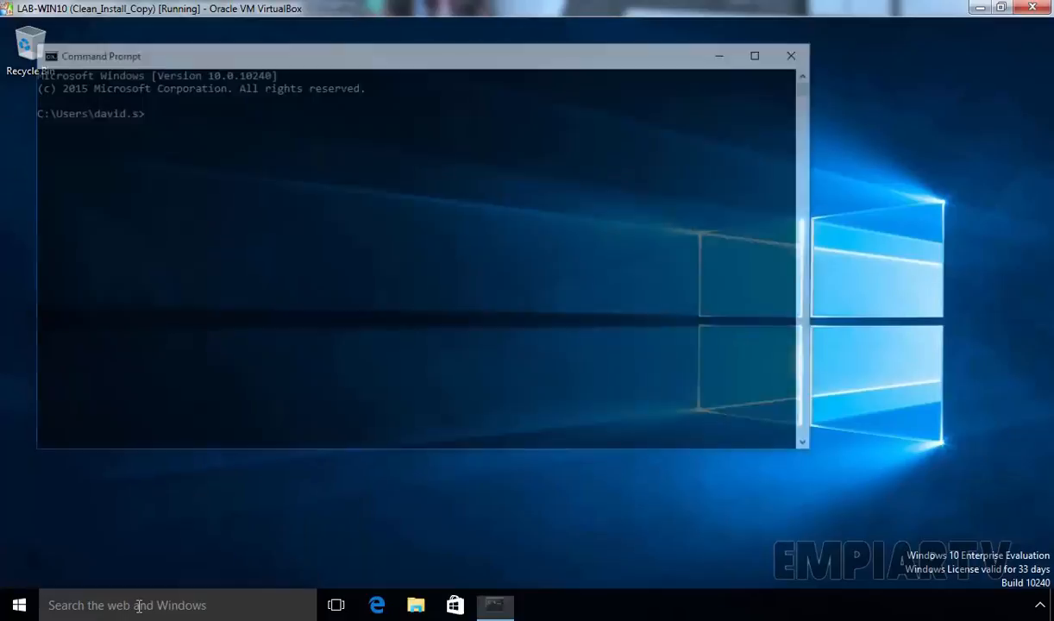
type("gpupdate /for")
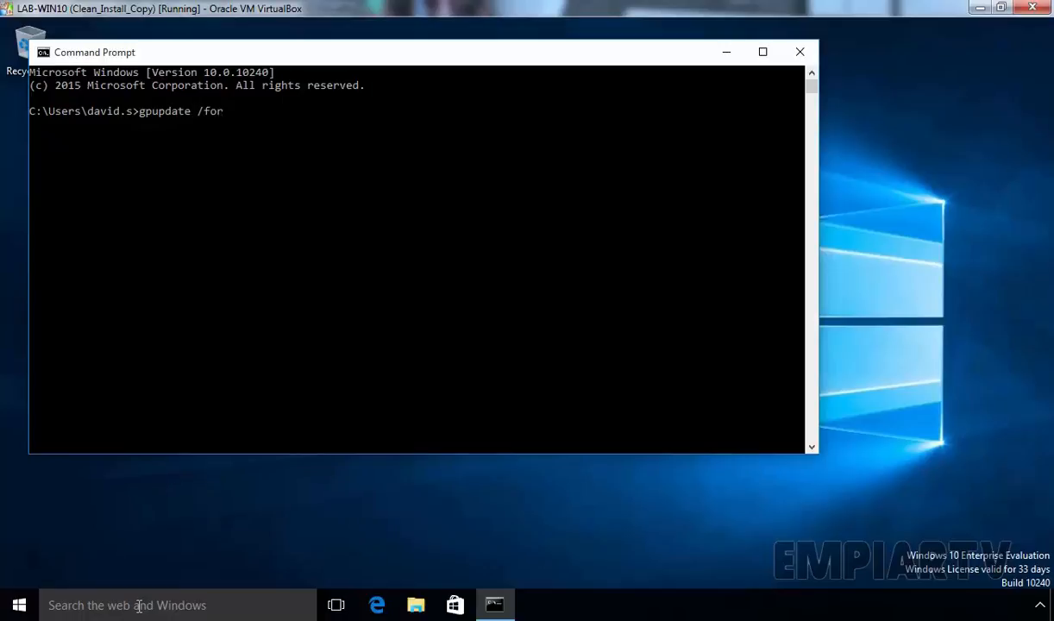
key("Enter")
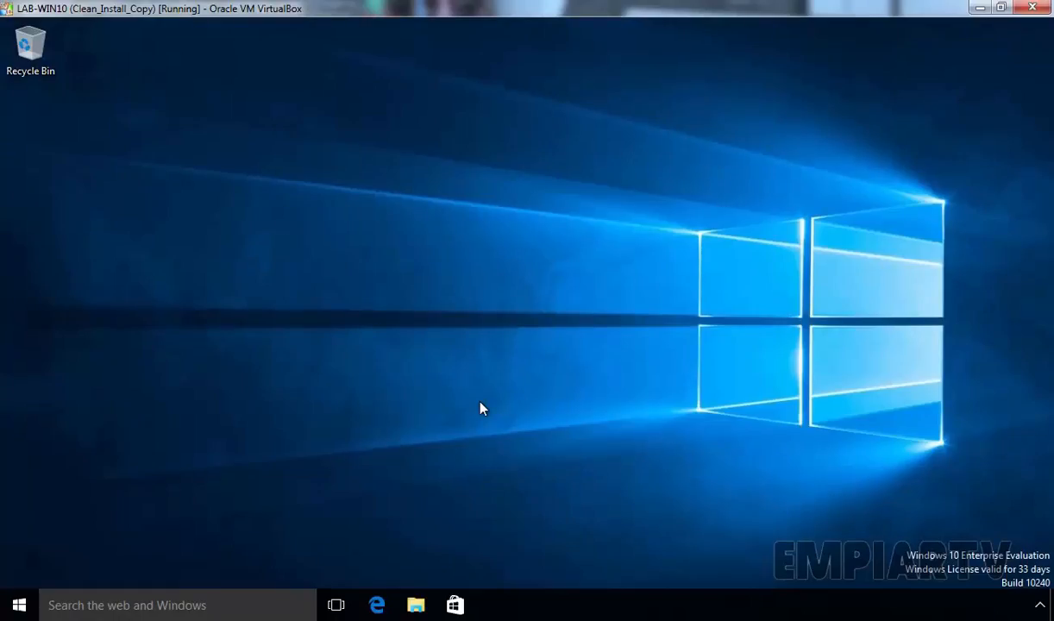
Create a new text document named 'Sample File' in the client's Documents folder.
left_click(19, 605)
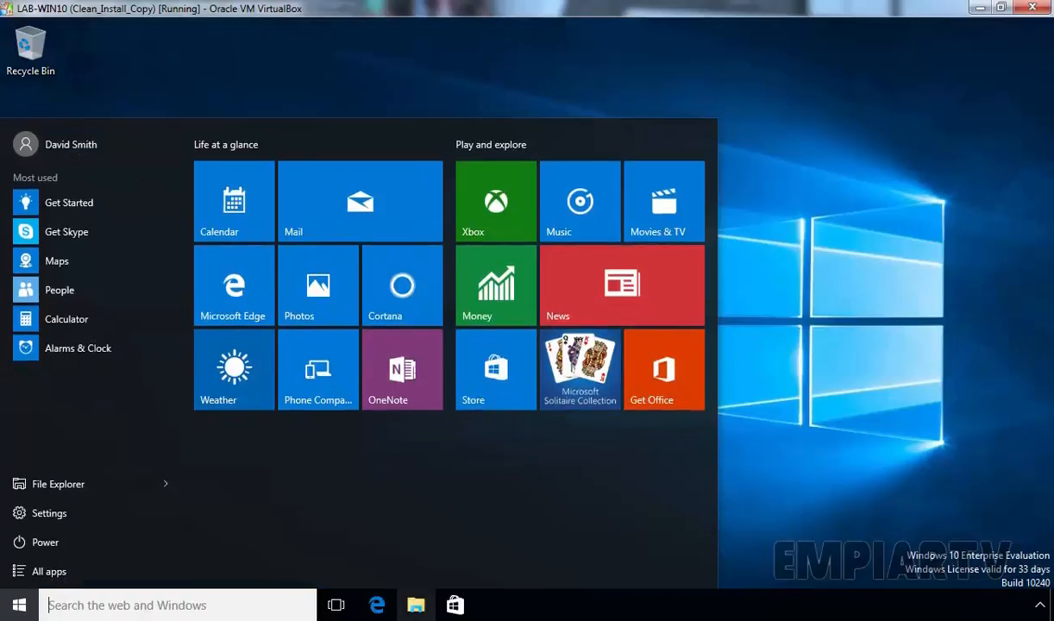
left_click(415, 604)
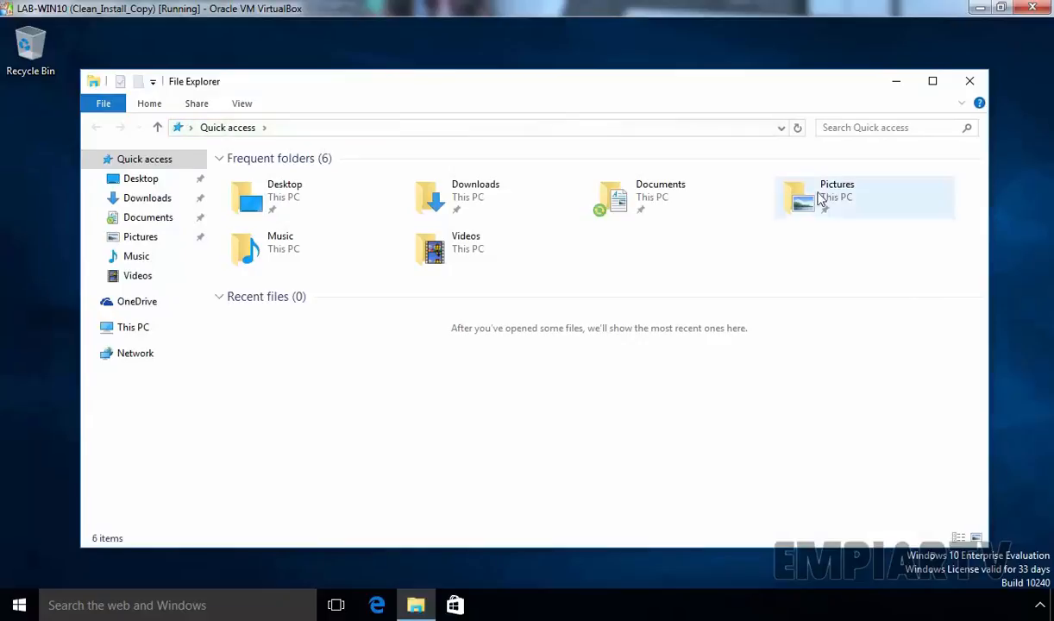
left_click(660, 196)
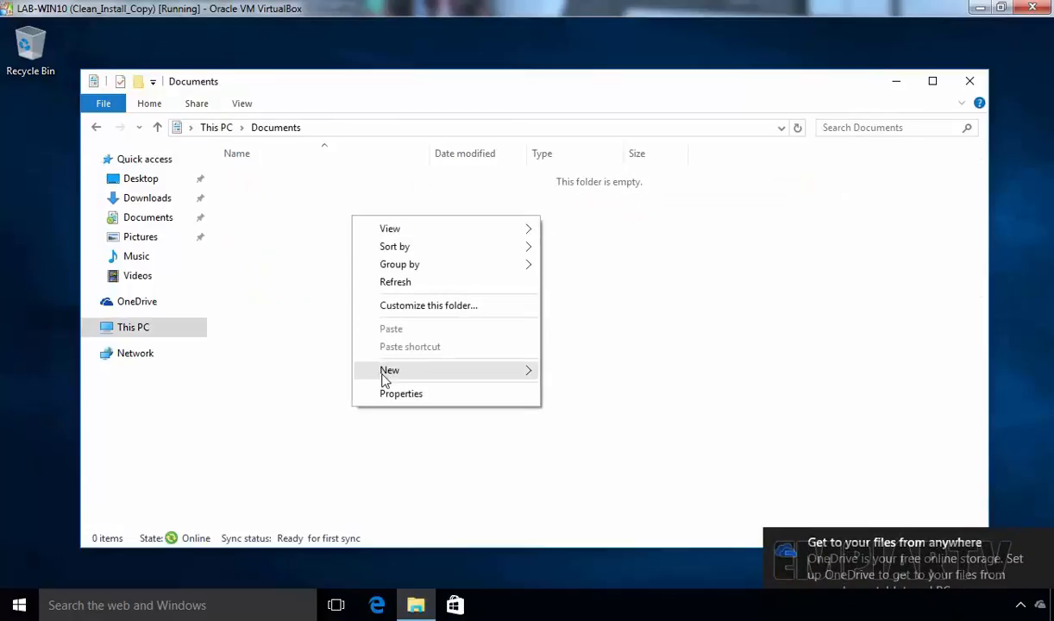
left_click(389, 370)
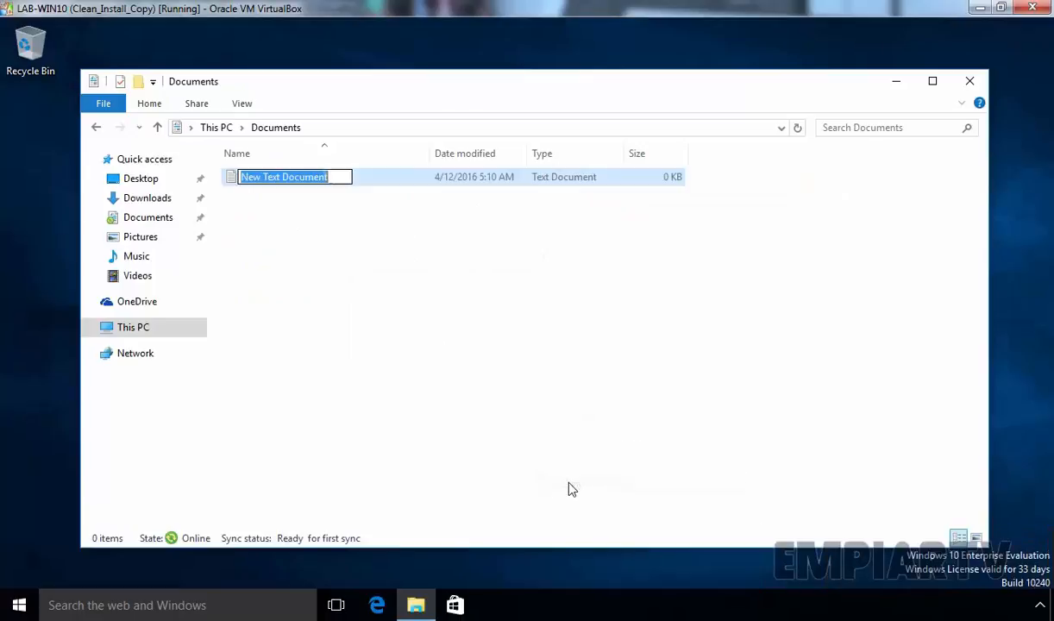
type("Sample File")
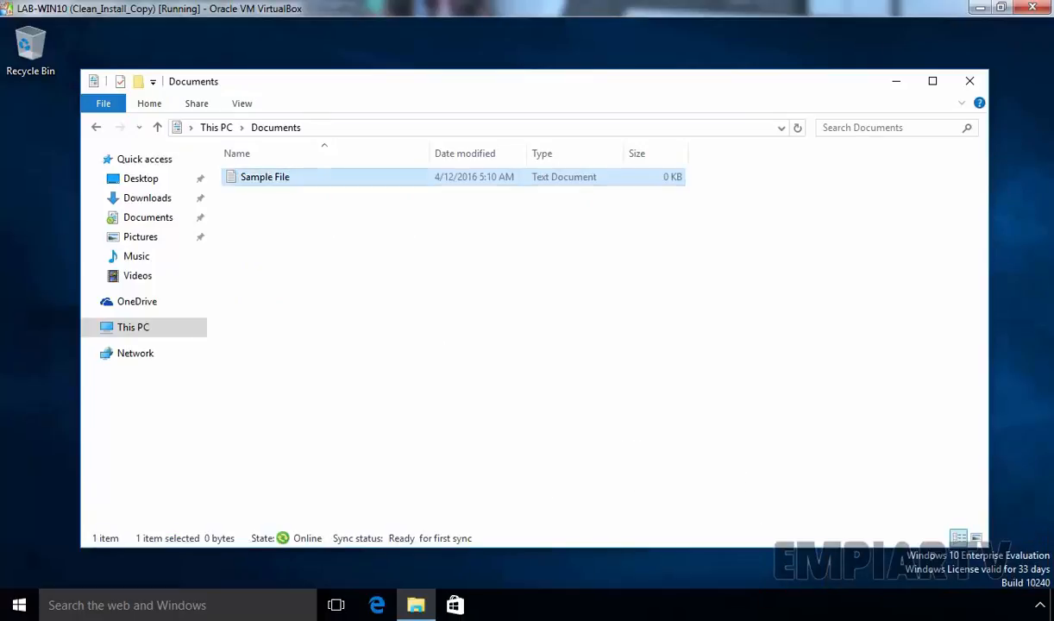
Write 'This is a sample file' into Sample File and close Notepad.
double_click(265, 177)
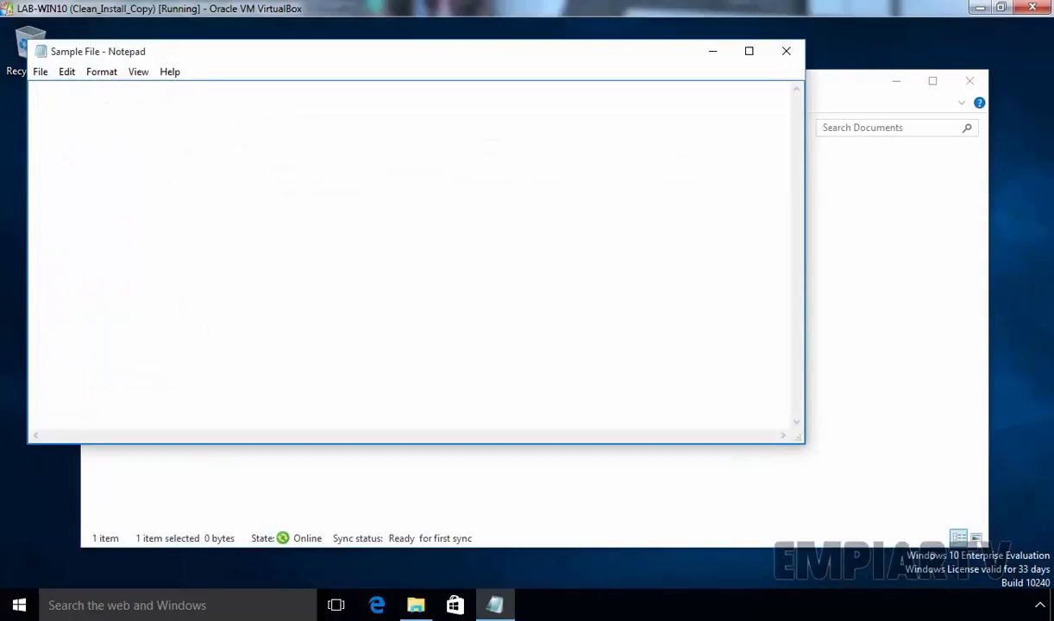
type("This is a")
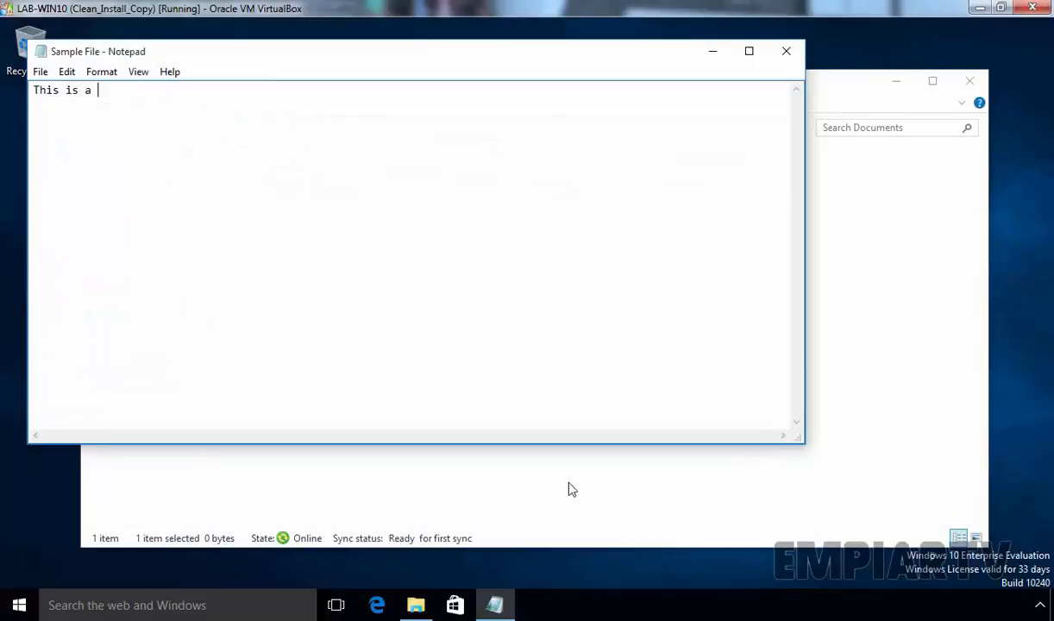
type("sample file...")
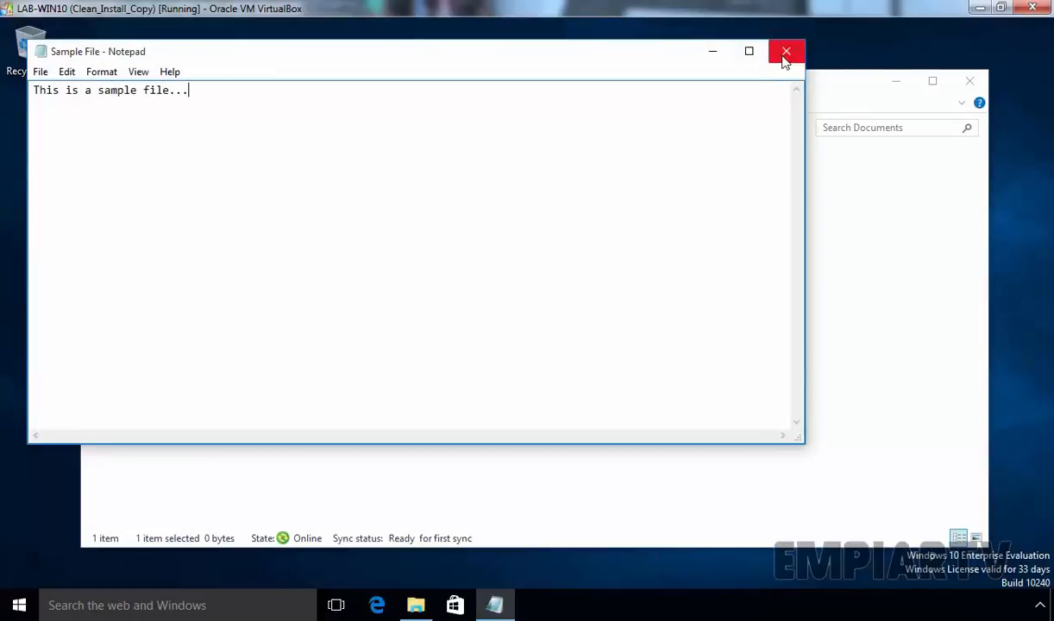
left_click(785, 50)
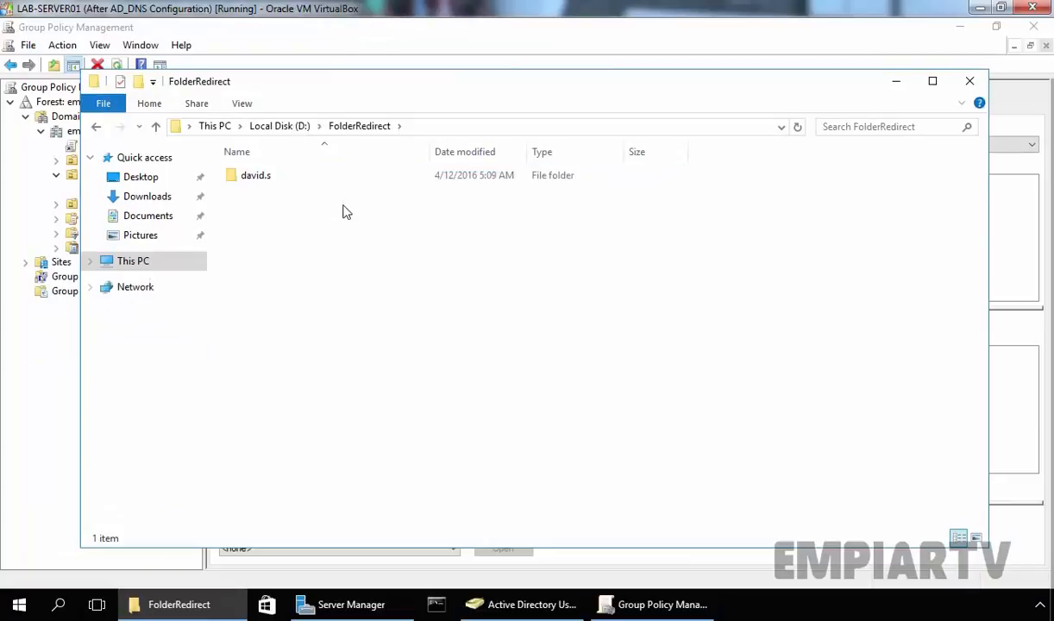
mouse_move(365, 129)
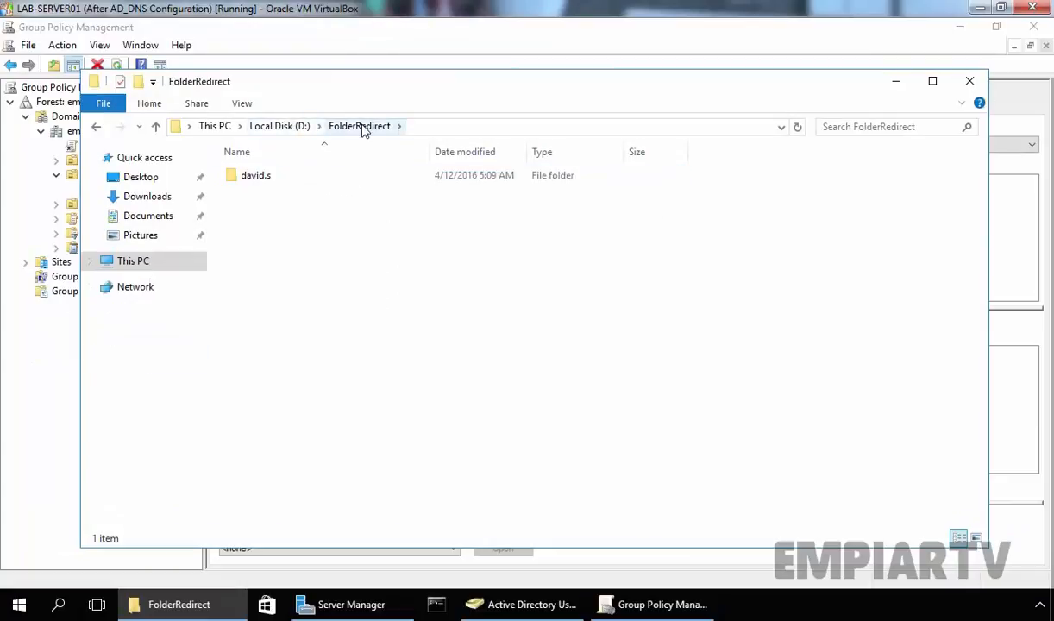
left_click(256, 175)
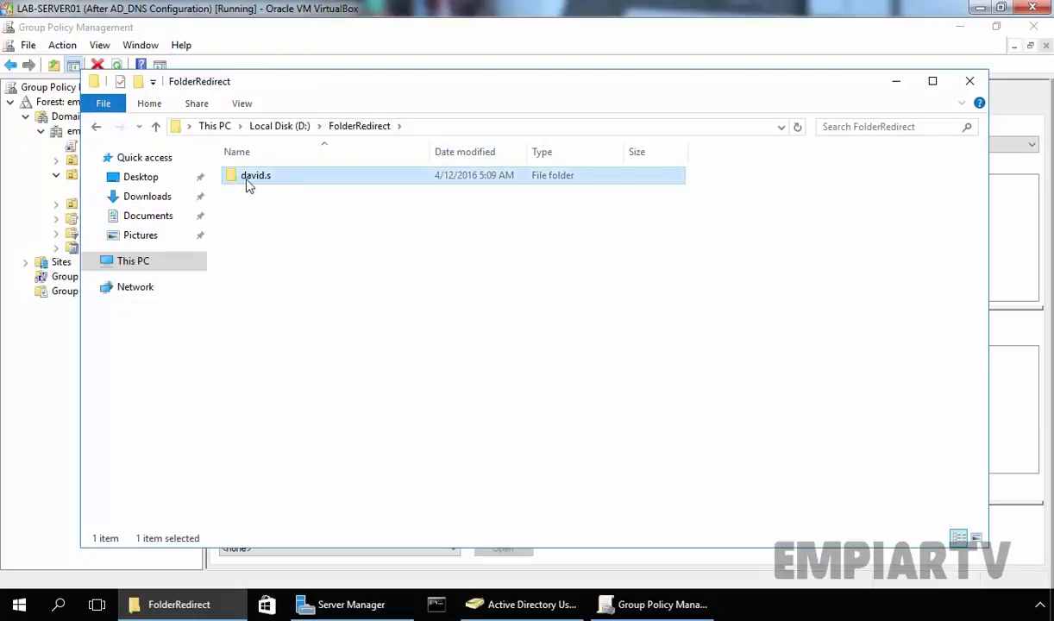
double_click(255, 175)
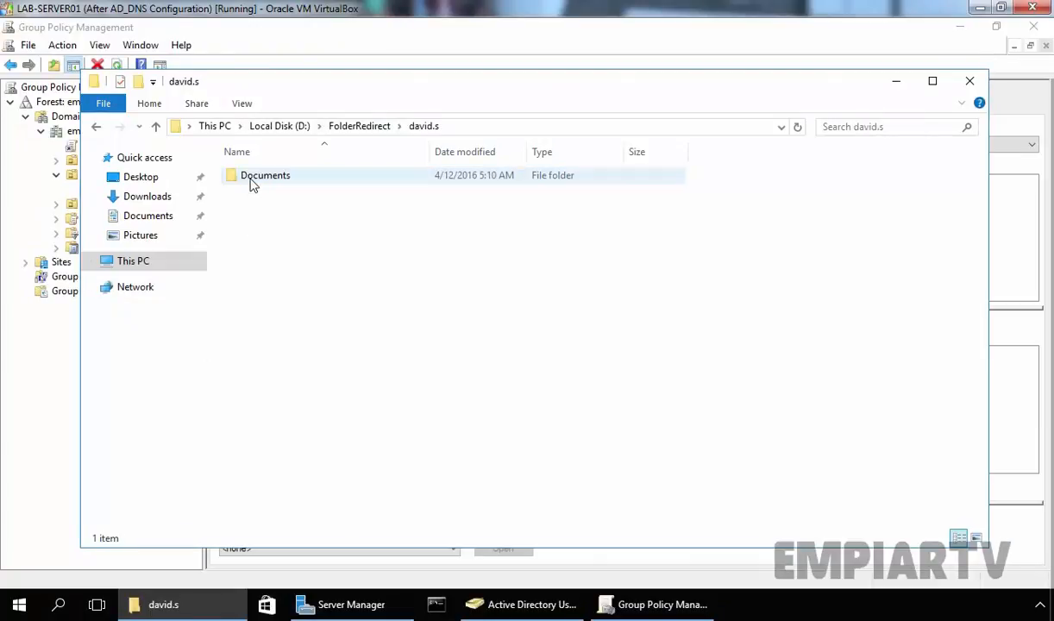
left_click(265, 175)
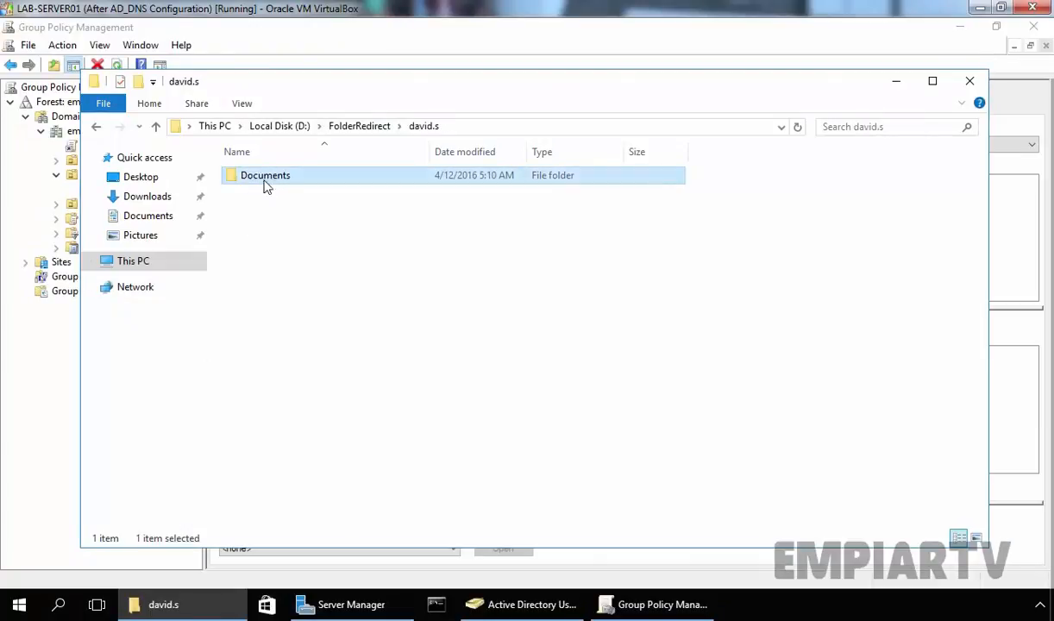